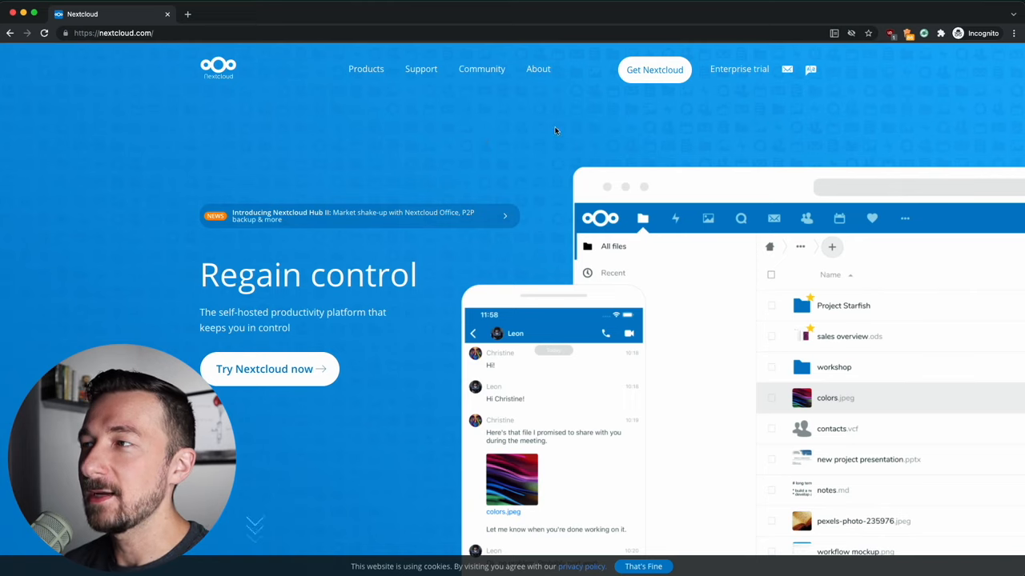
# - Reach the free account sign-up page via Get Nextcloud > Sign up now
pyautogui.click(654, 70)
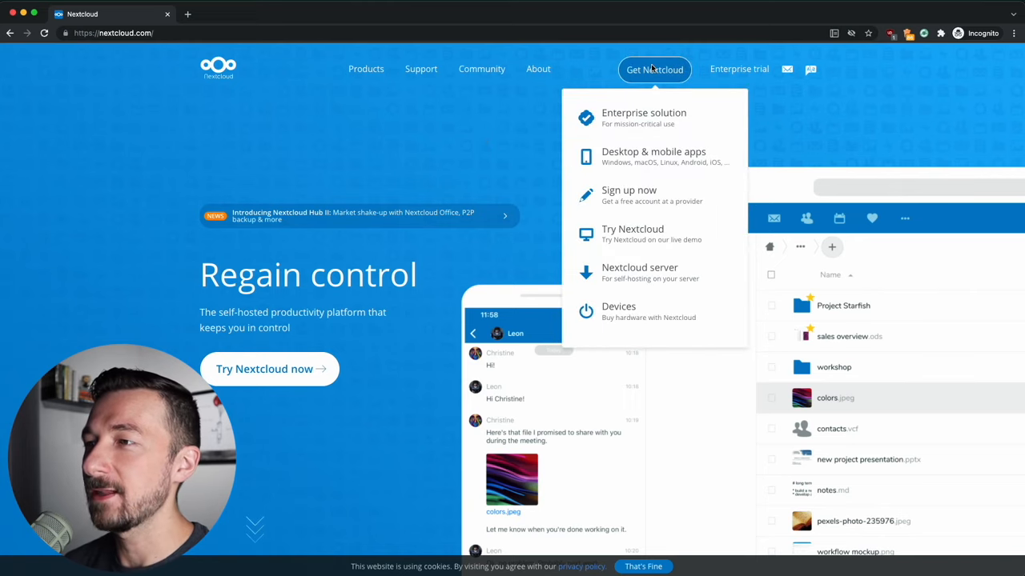
pyautogui.moveTo(628, 196)
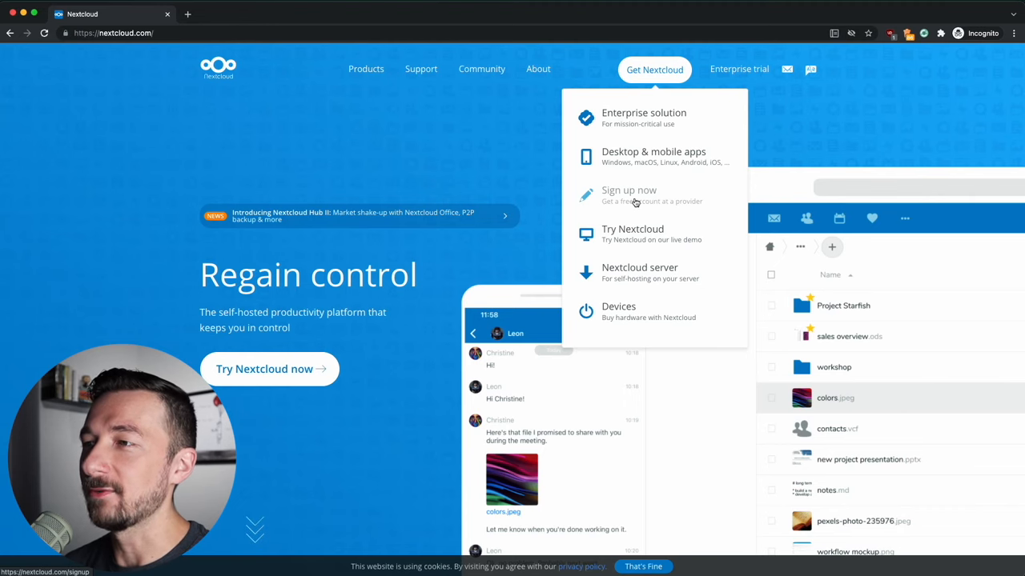
pyautogui.click(627, 189)
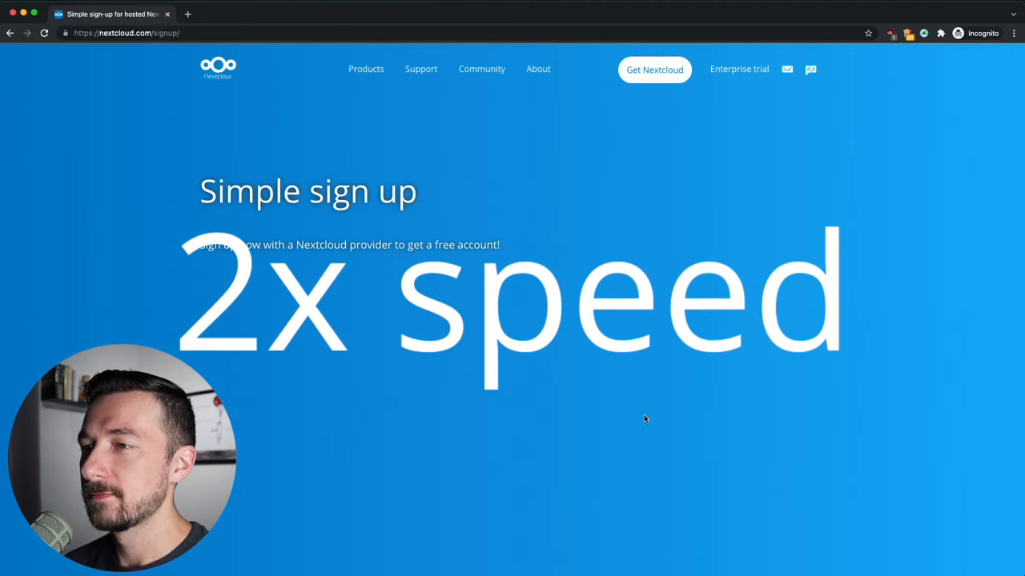
# - Expand 'change provider' and browse the full hosted provider list down to the notes
pyautogui.scroll(-3)
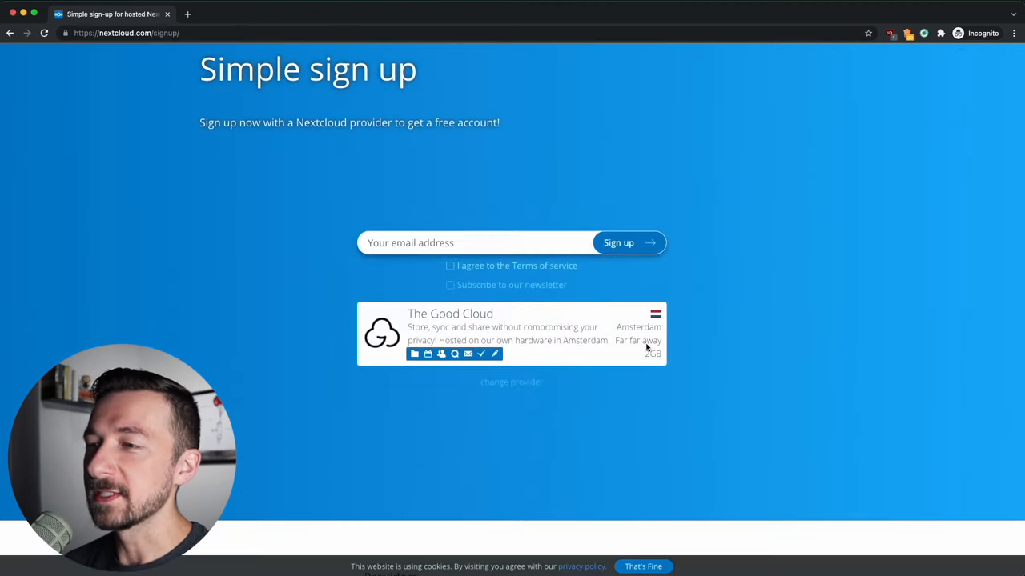
pyautogui.moveTo(512, 381)
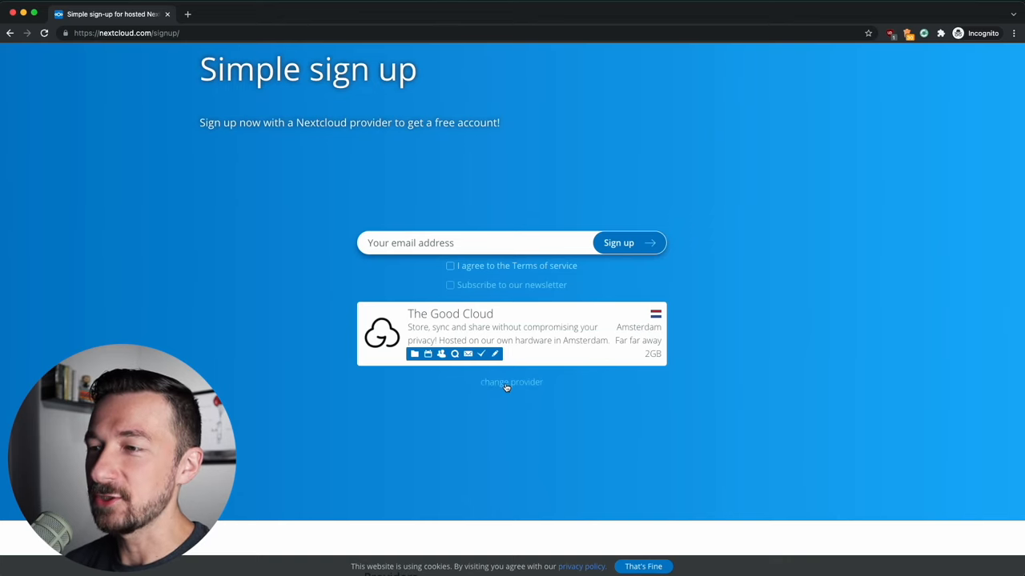
pyautogui.click(511, 381)
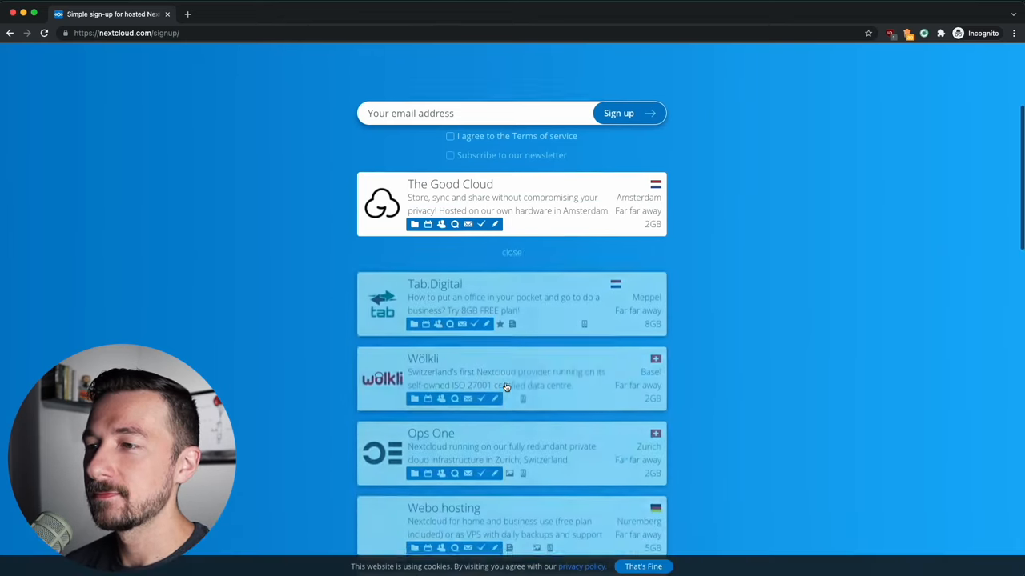
pyautogui.scroll(-3)
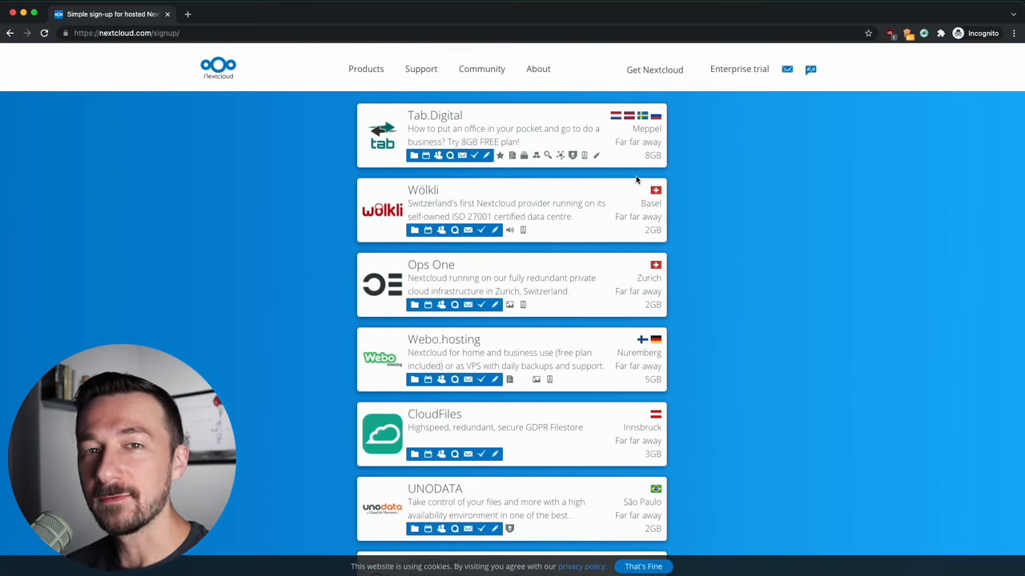
pyautogui.moveTo(595, 156)
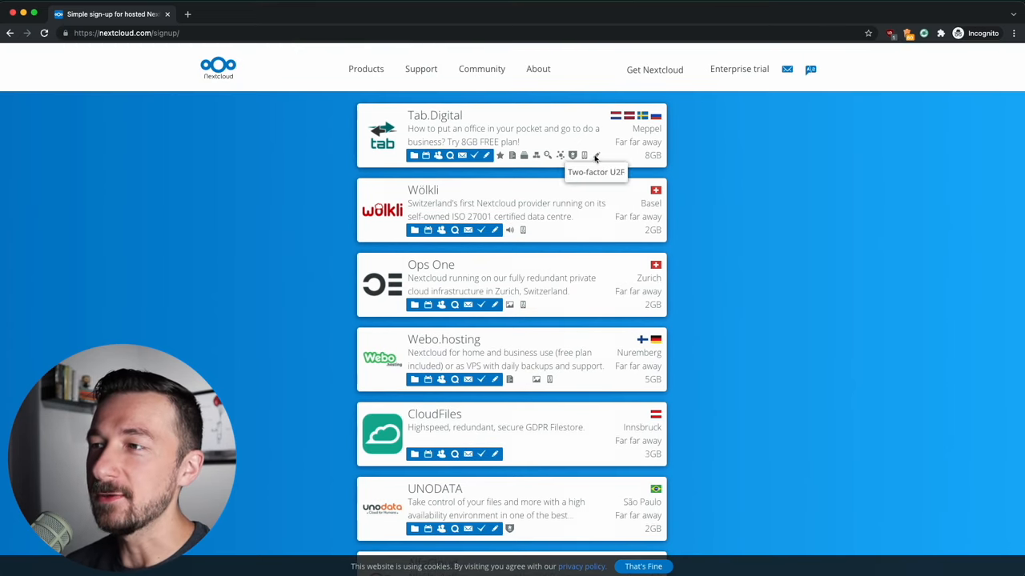
pyautogui.moveTo(637, 296)
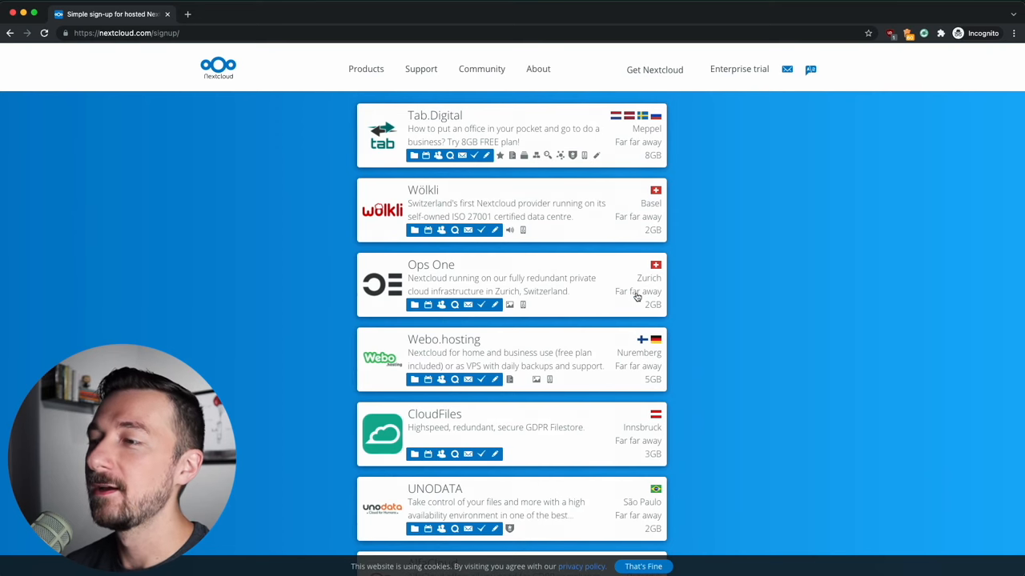
pyautogui.scroll(-3)
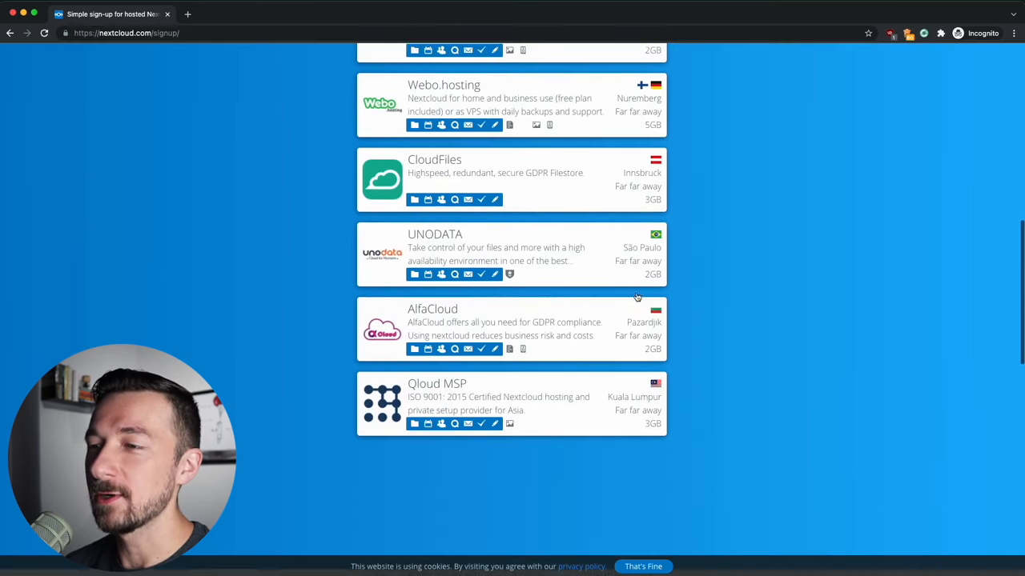
pyautogui.scroll(-3)
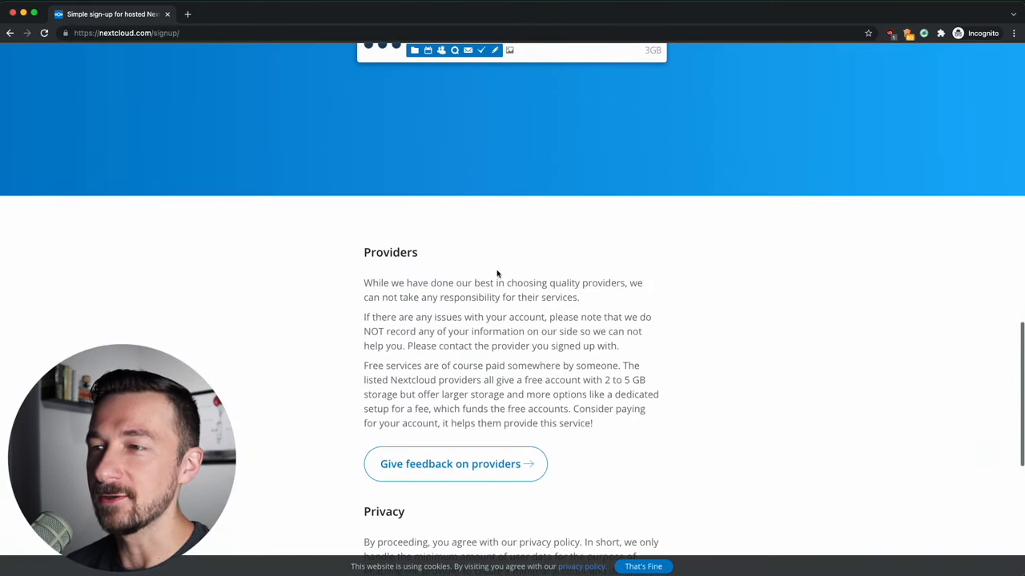
pyautogui.moveTo(510, 335)
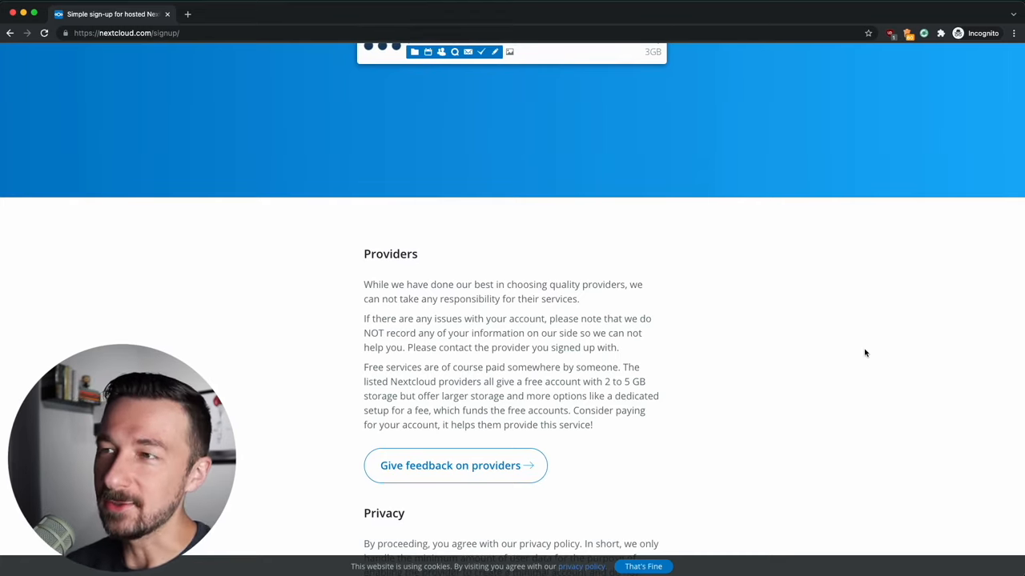
# - Scroll back up the provider list while reviewing the Providers notes
pyautogui.scroll(3)
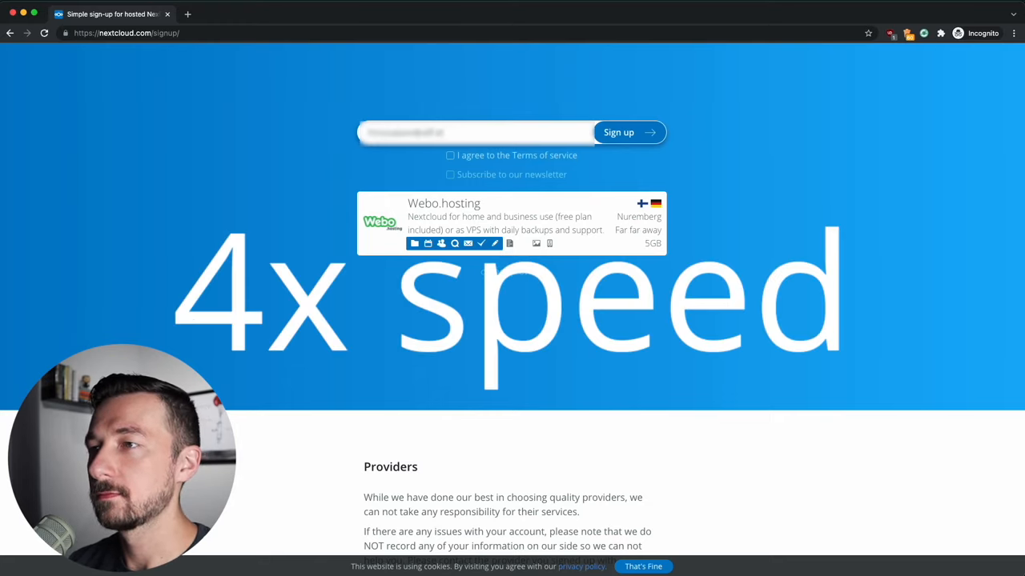
# - Agree to the Terms of service and submit the free Webo.hosting sign-up
pyautogui.click(450, 156)
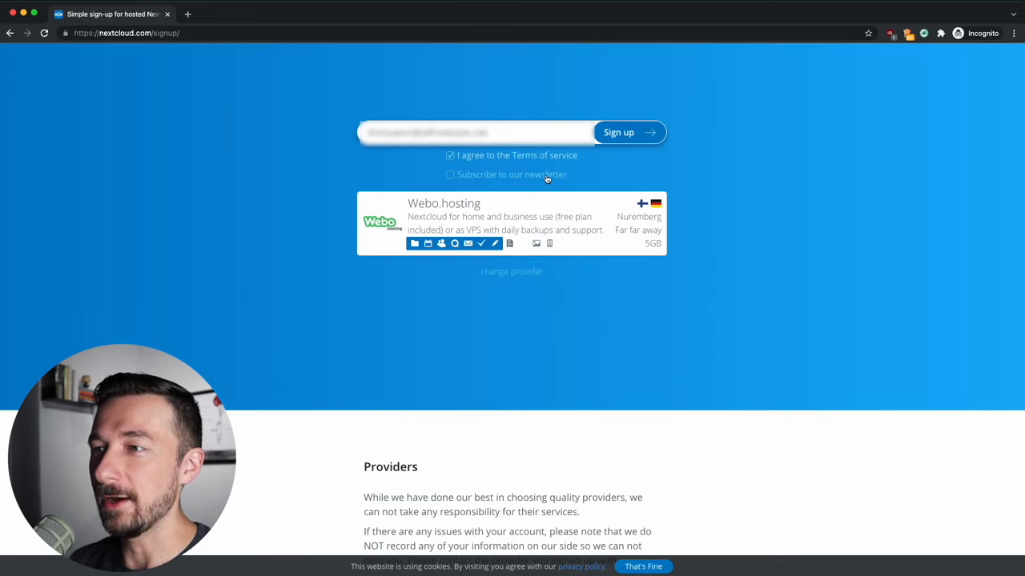
pyautogui.click(628, 132)
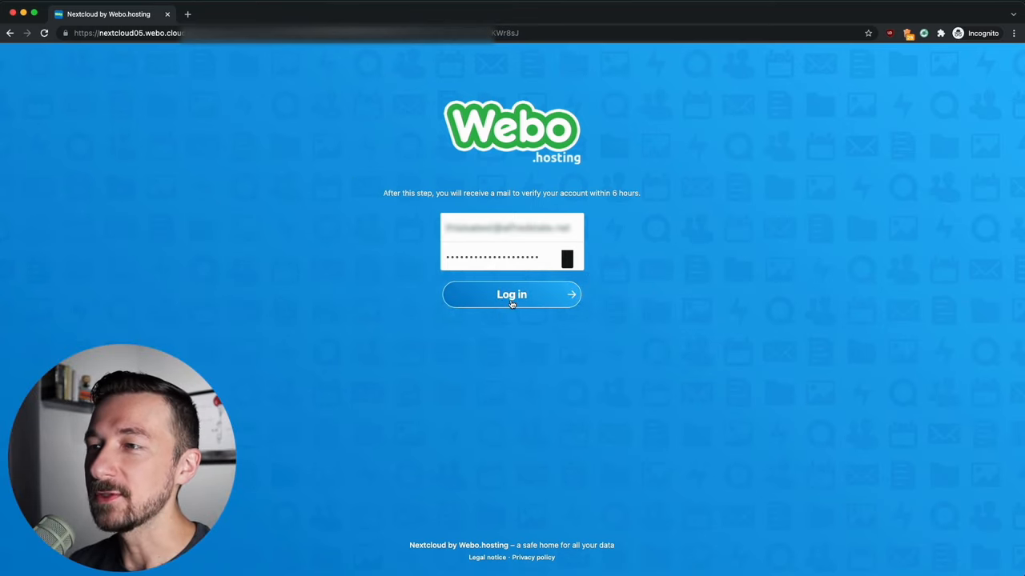
# - Log in to the new Webo.hosting Nextcloud account from its login page
pyautogui.click(513, 295)
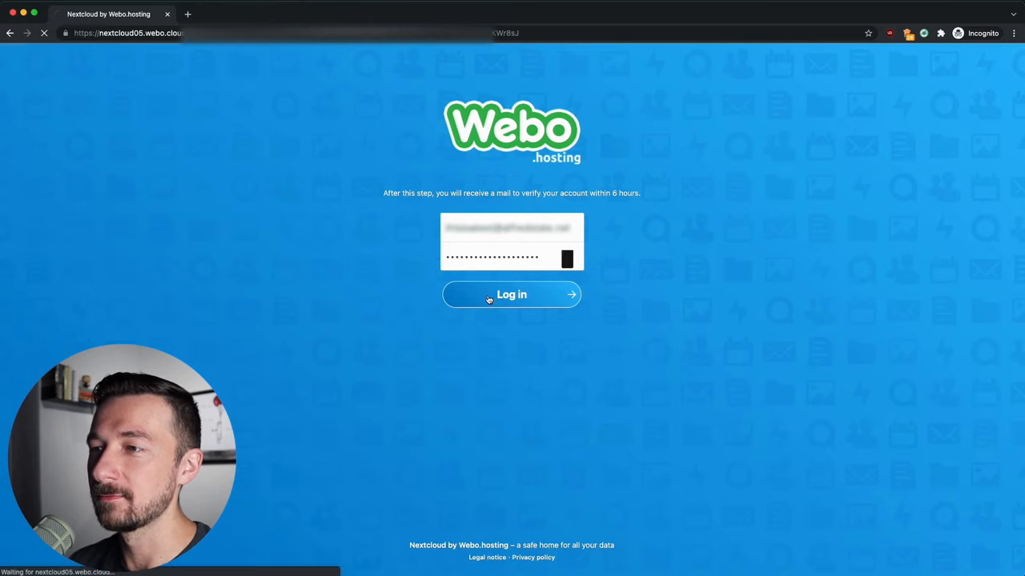
pyautogui.click(512, 294)
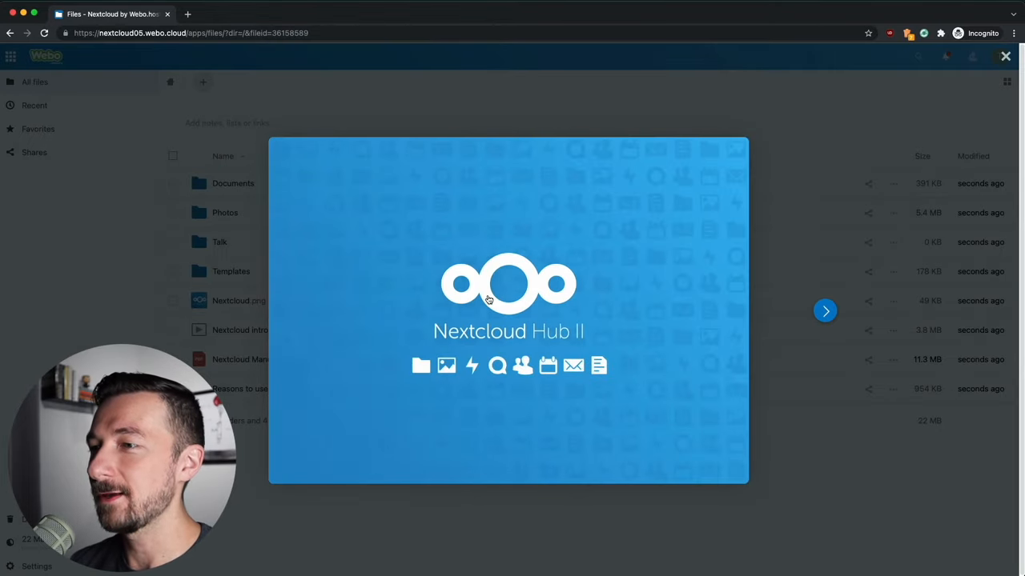
pyautogui.moveTo(1005, 57)
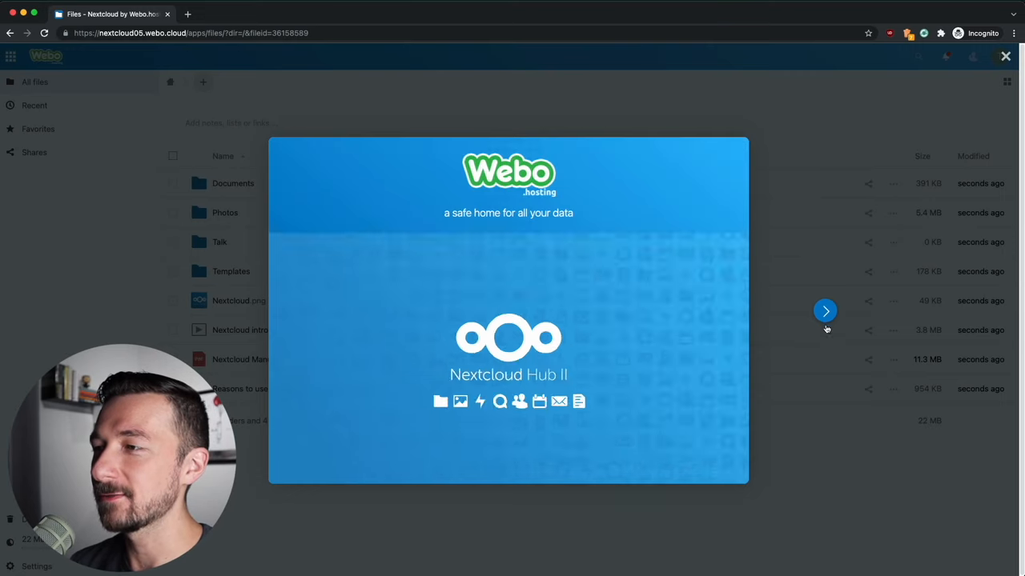
# - Advance one welcome slide and close the Nextcloud Hub II tour
pyautogui.click(826, 310)
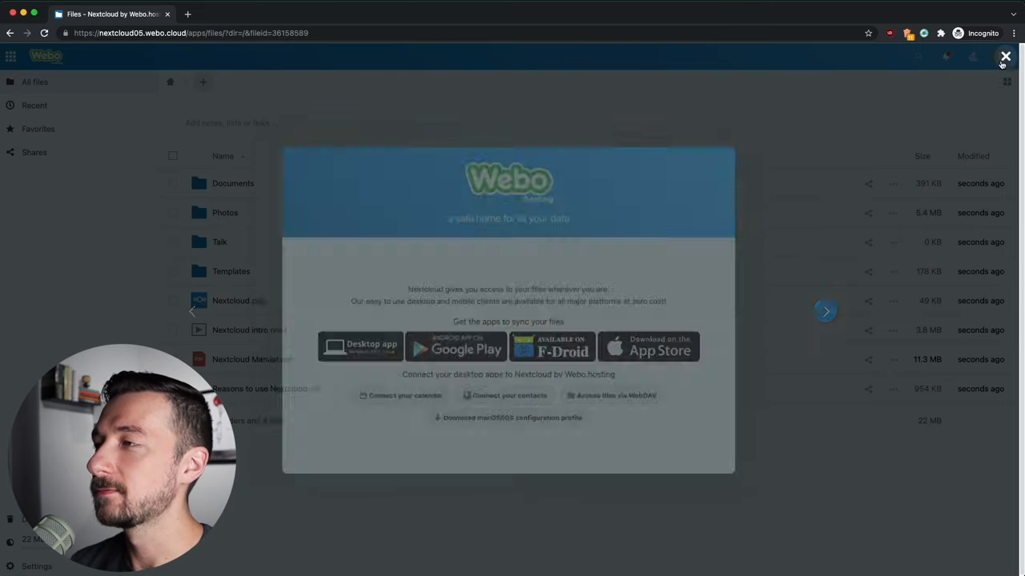
pyautogui.click(1005, 58)
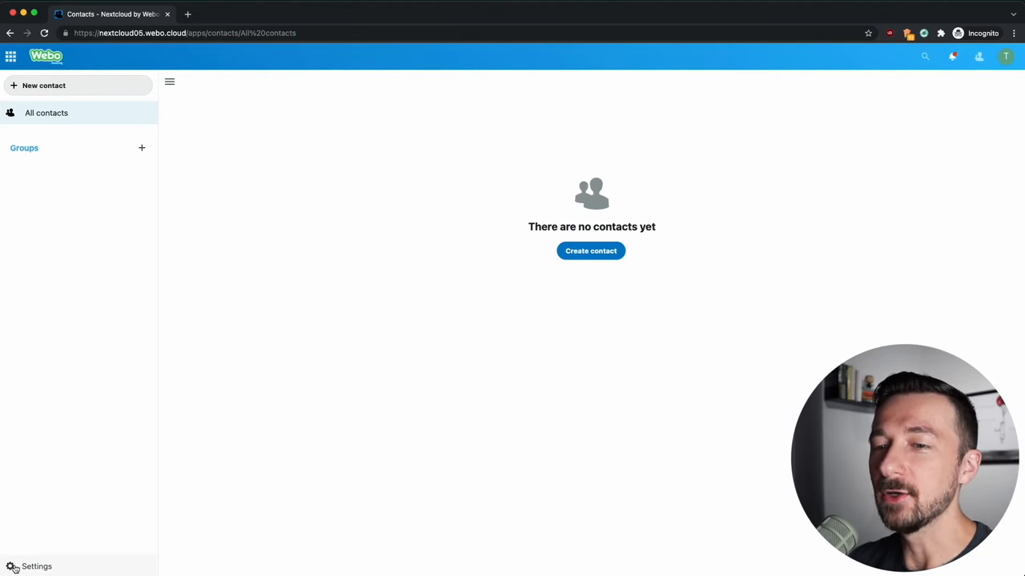
# - Start a contacts import from the Contacts settings panel
pyautogui.click(36, 566)
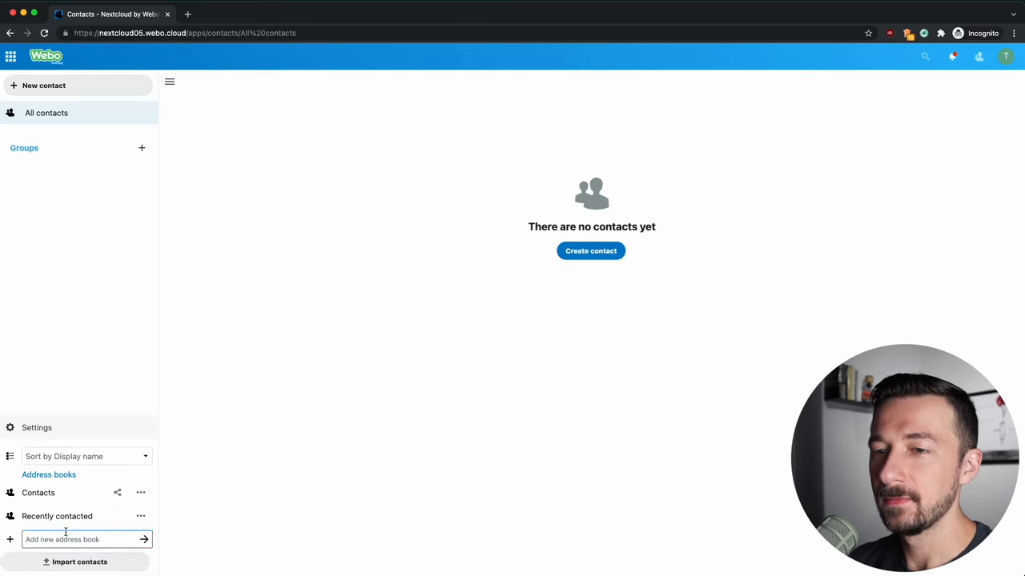
pyautogui.click(78, 562)
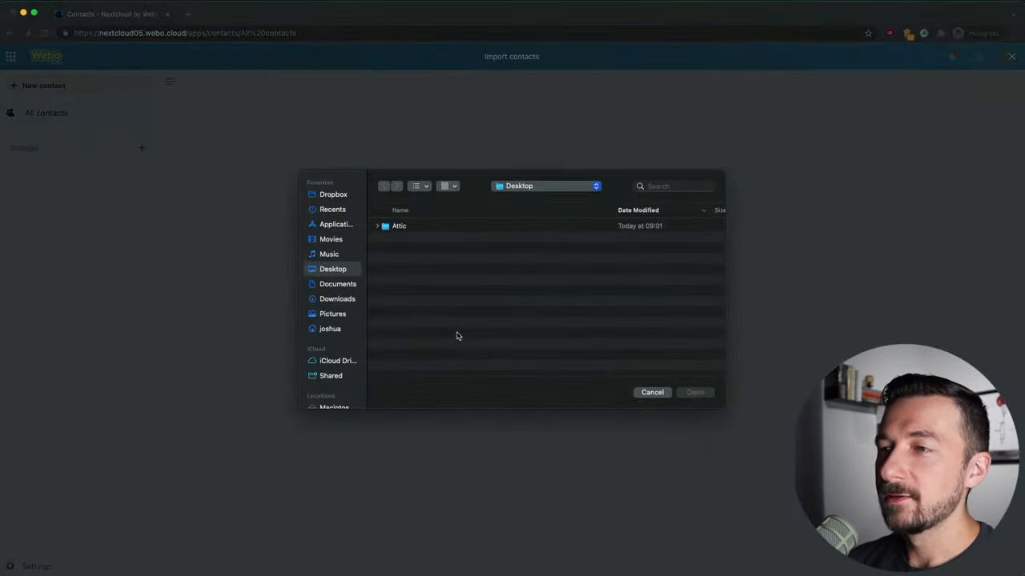
# - Import Personal.vcf from Downloads and dismiss the import-finished message
pyautogui.click(336, 299)
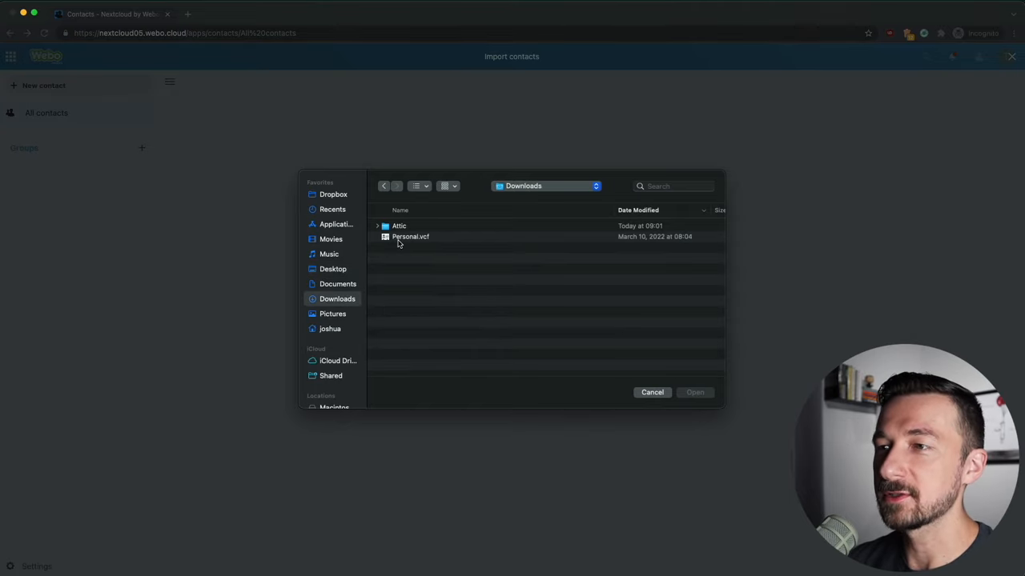
pyautogui.click(410, 237)
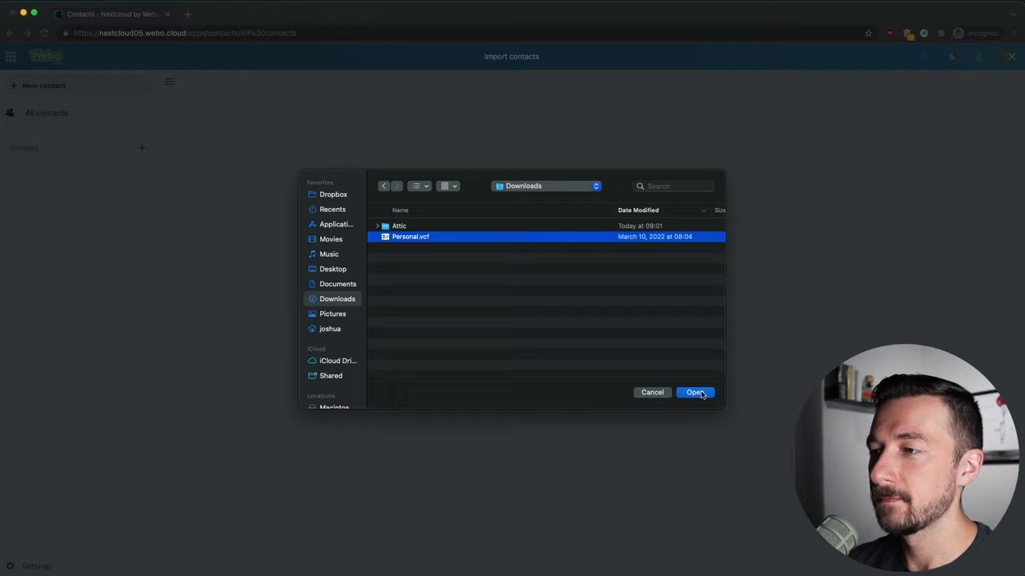
pyautogui.click(695, 393)
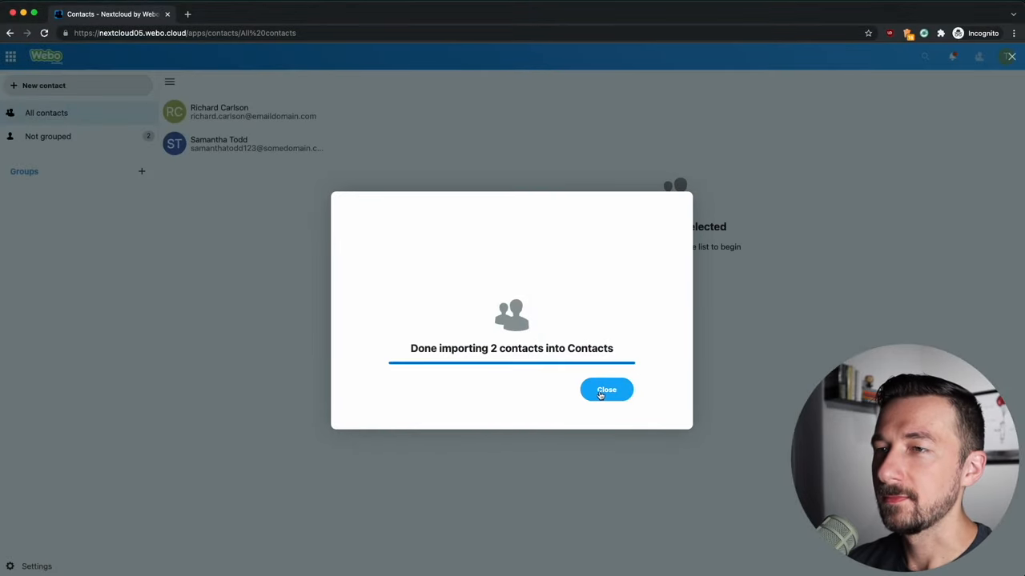
pyautogui.moveTo(535, 392)
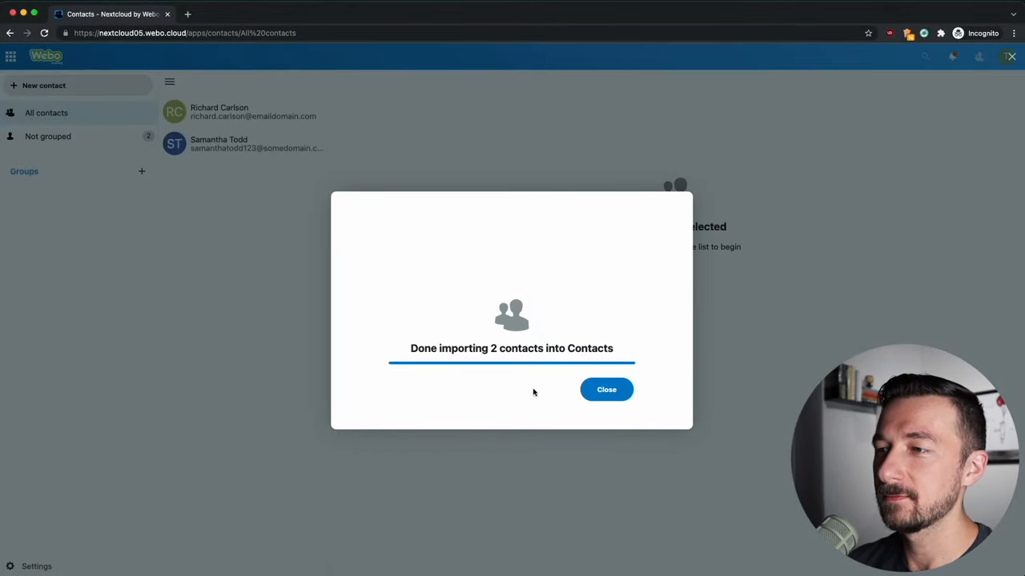
pyautogui.click(605, 389)
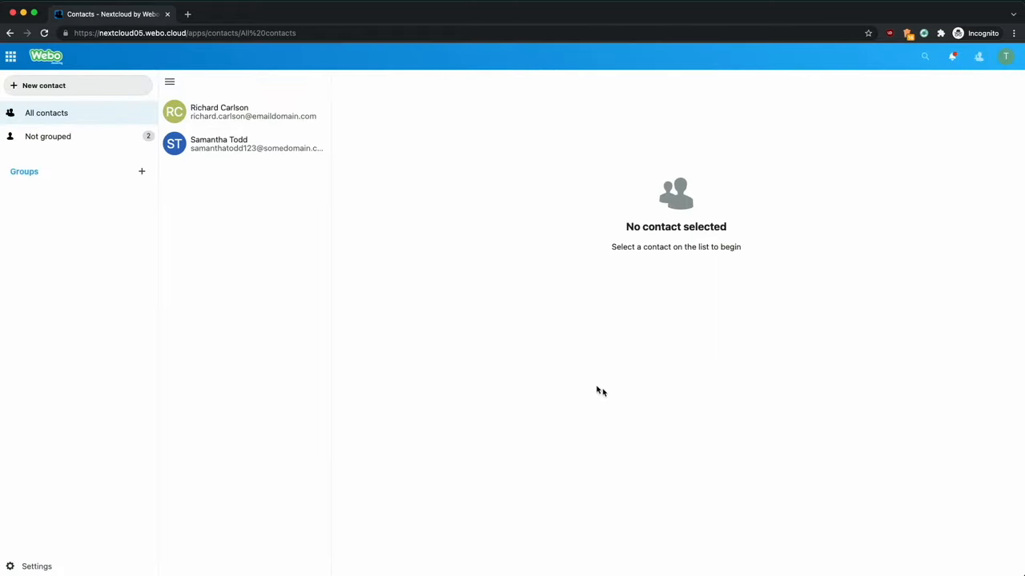
pyautogui.click(248, 112)
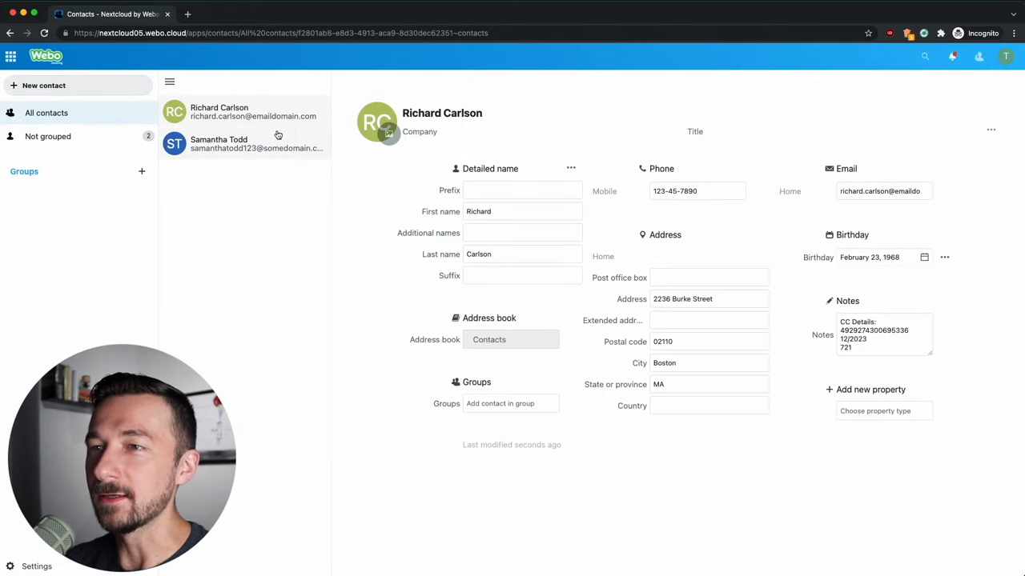
pyautogui.click(218, 145)
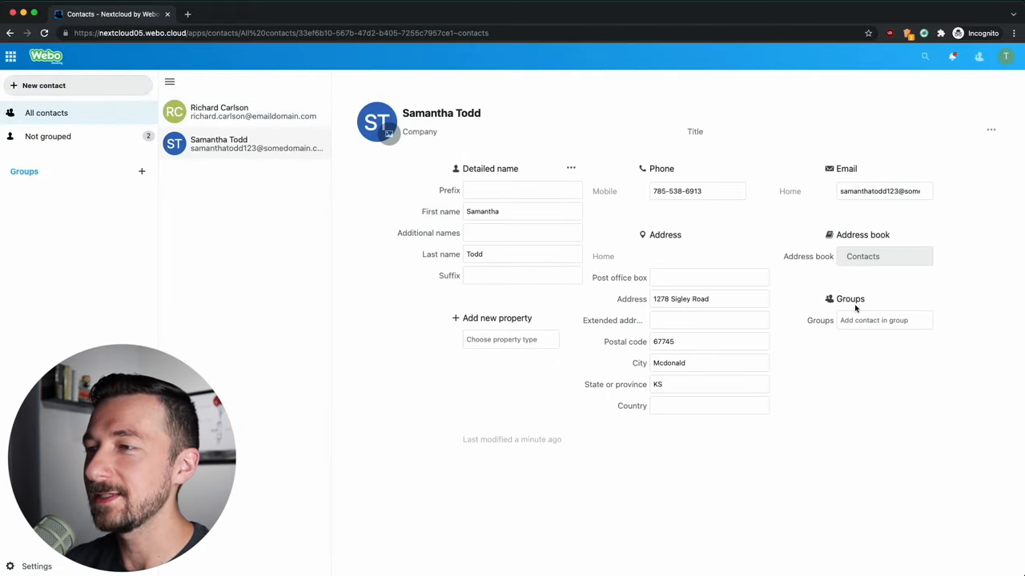
pyautogui.moveTo(533, 342)
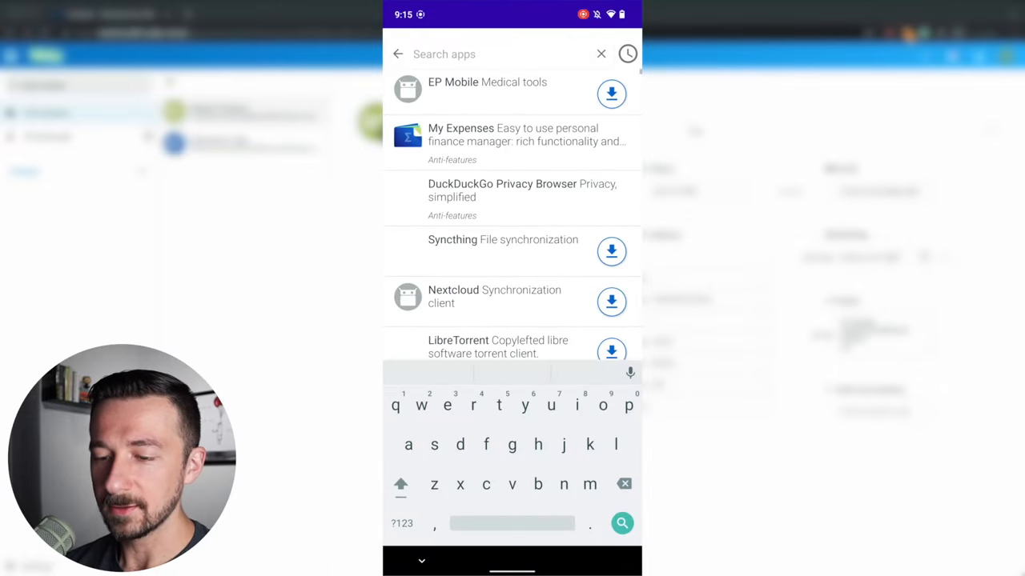
# - Search F-Droid for 'davx' and go to the DAVx5 app page
pyautogui.write('dav')
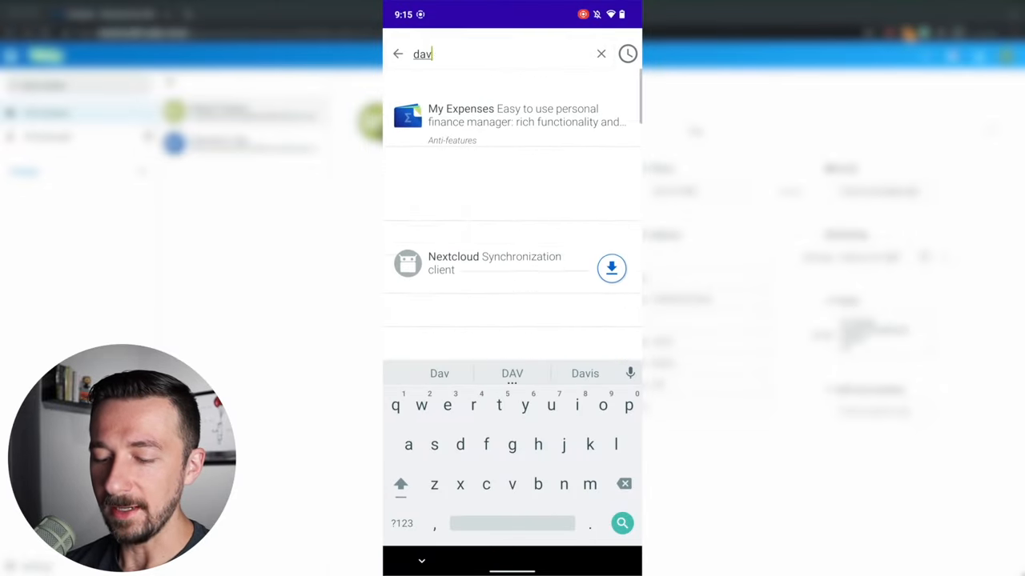
pyautogui.write('x')
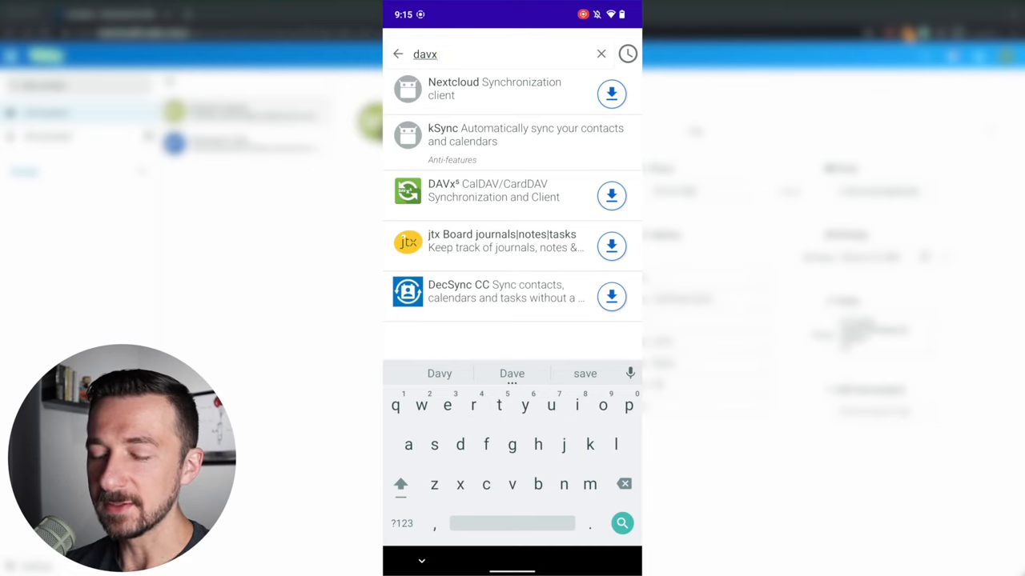
pyautogui.click(493, 190)
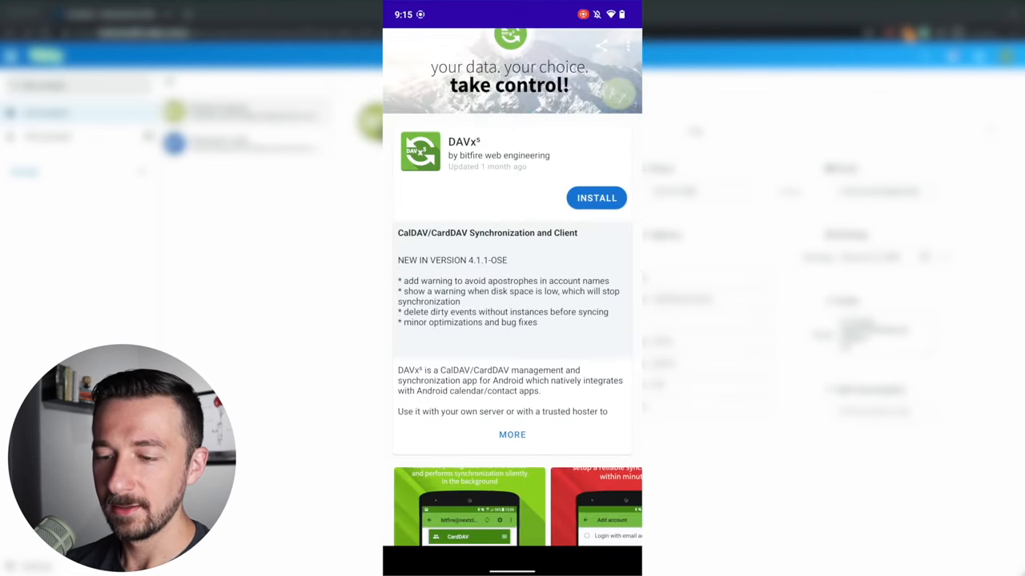
# - Install DAVx5, confirming the prompt, and launch it
pyautogui.click(596, 199)
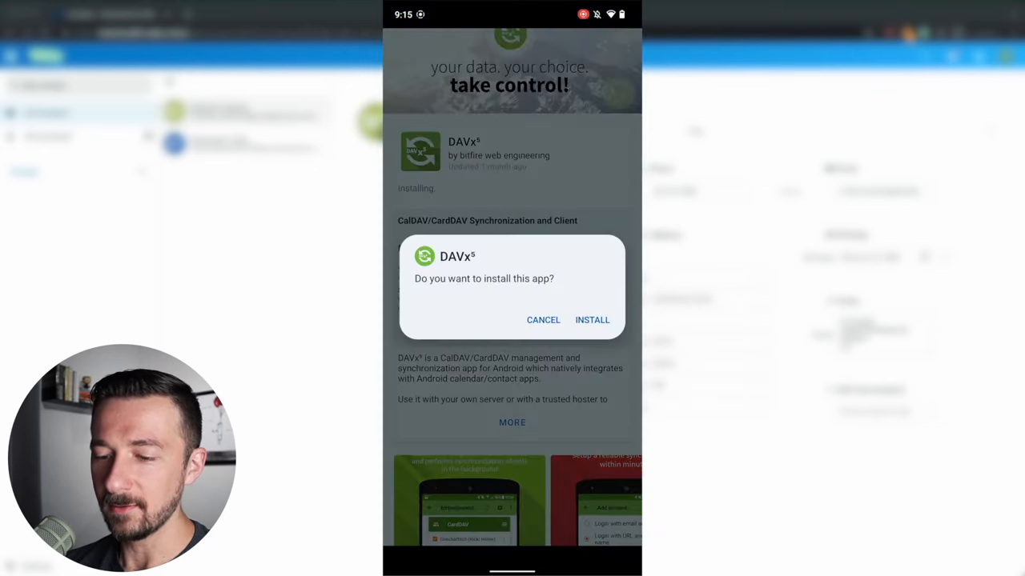
pyautogui.click(592, 320)
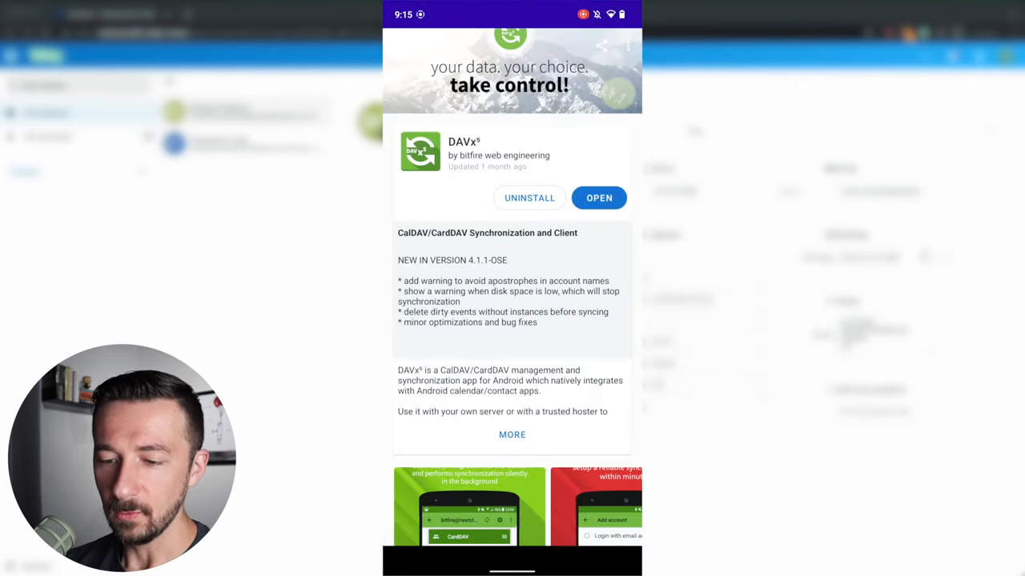
pyautogui.click(599, 199)
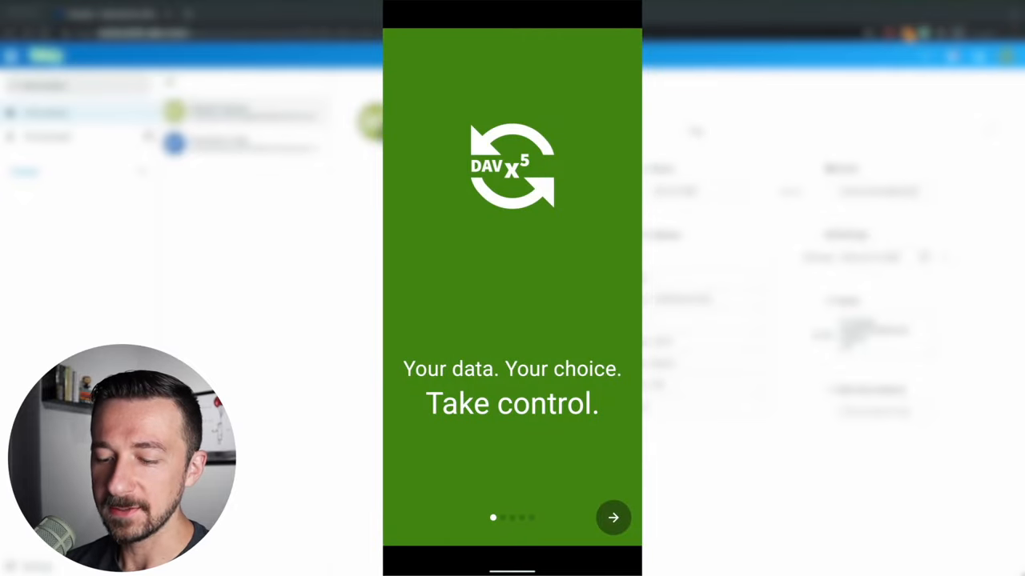
# - Pass the DAVx5 welcome and mark tasks support as not needed
pyautogui.click(613, 517)
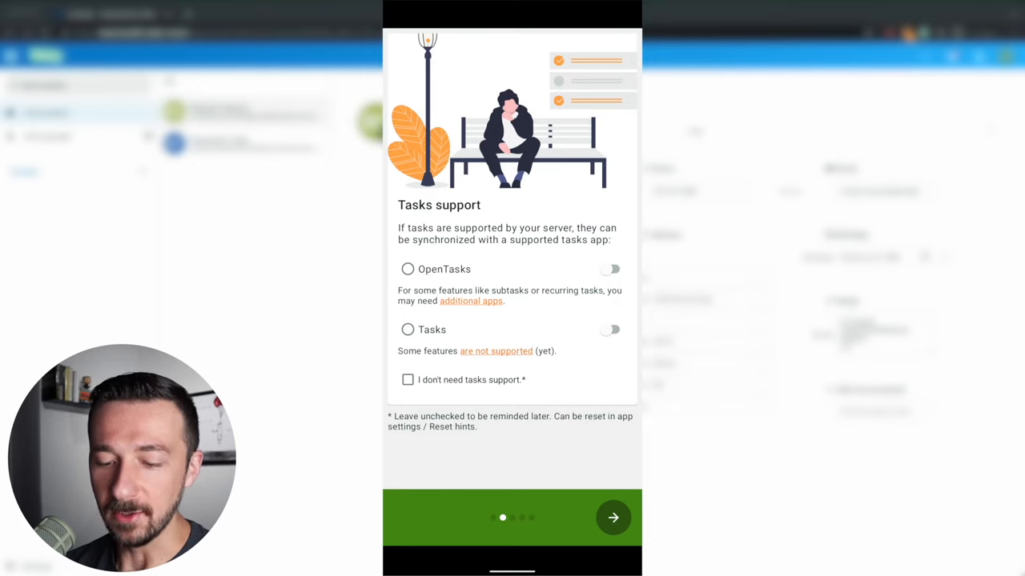
pyautogui.click(407, 379)
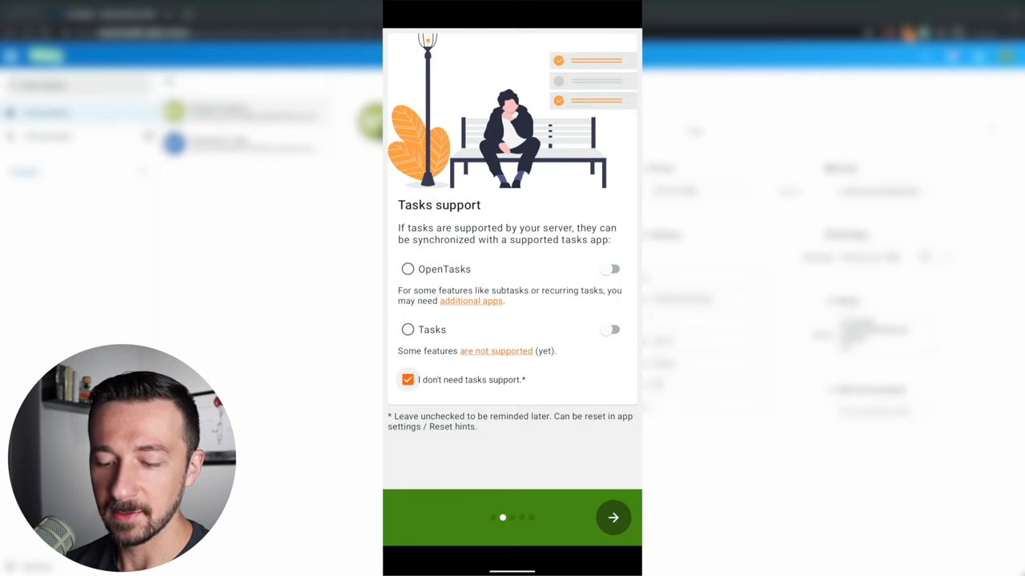
pyautogui.click(613, 517)
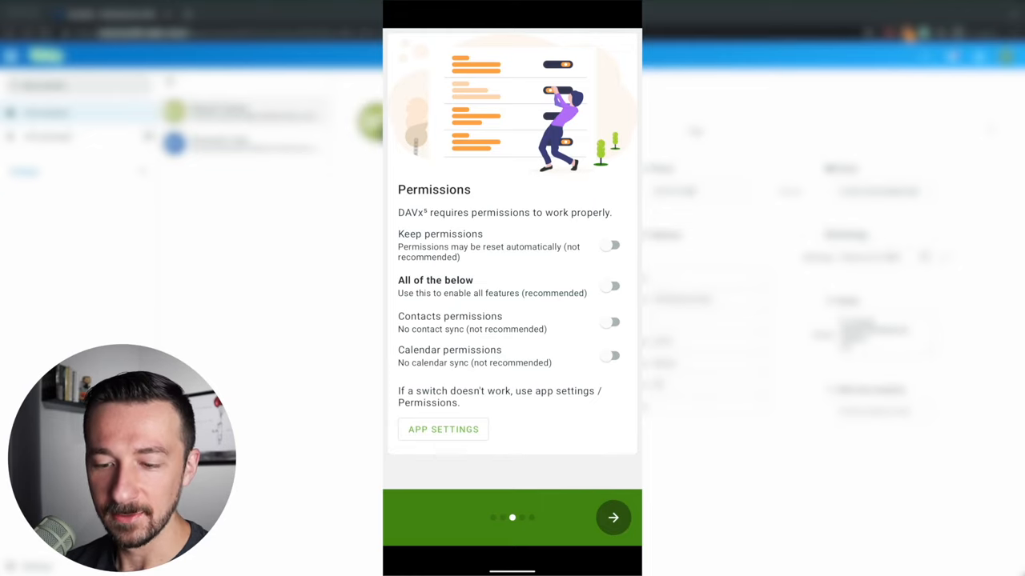
# - Grant DAVx5 permission to access contacts and continue
pyautogui.click(610, 322)
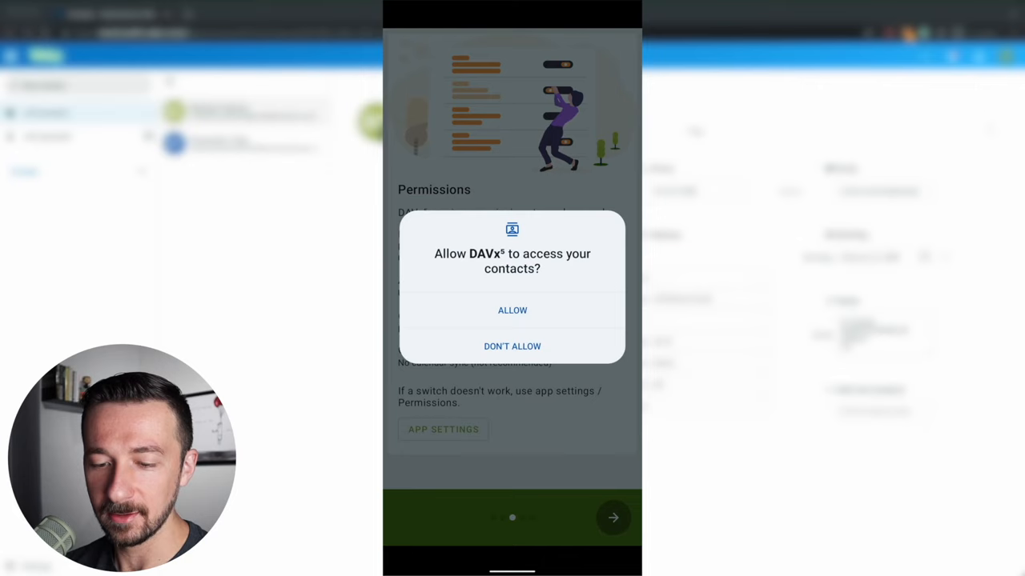
pyautogui.click(512, 311)
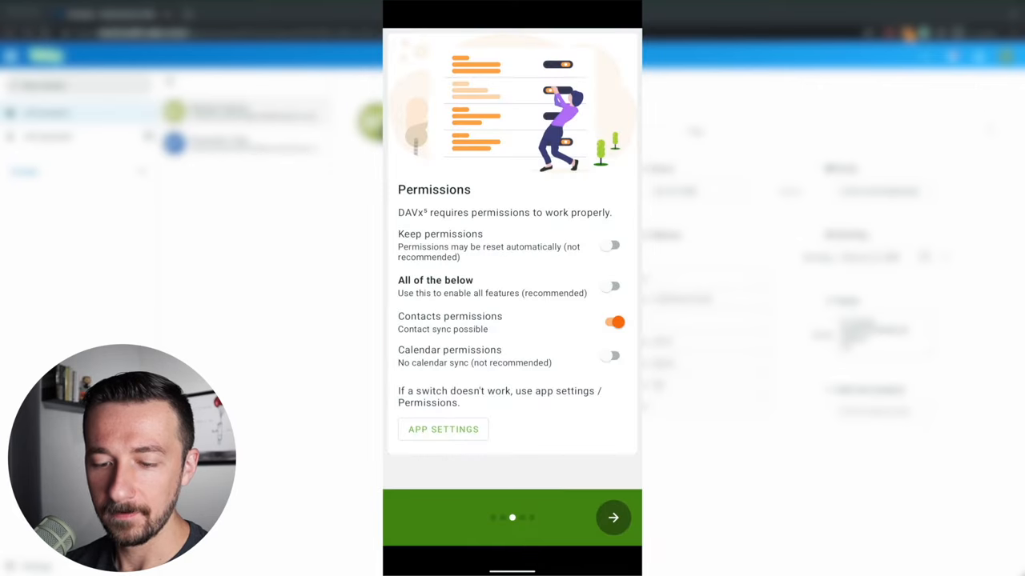
pyautogui.click(613, 517)
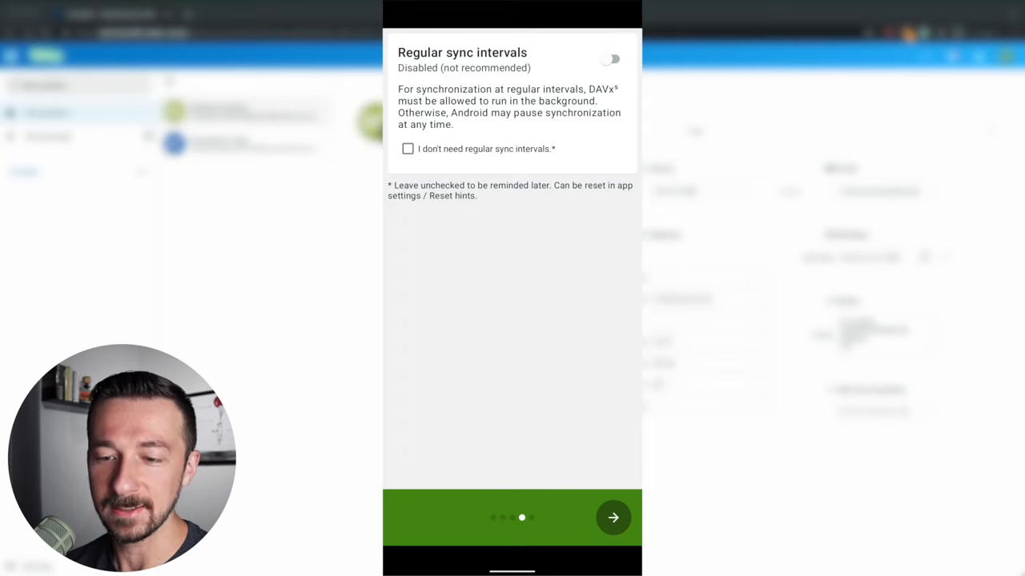
# - Enable regular sync intervals and finish the remaining intro pages
pyautogui.click(612, 58)
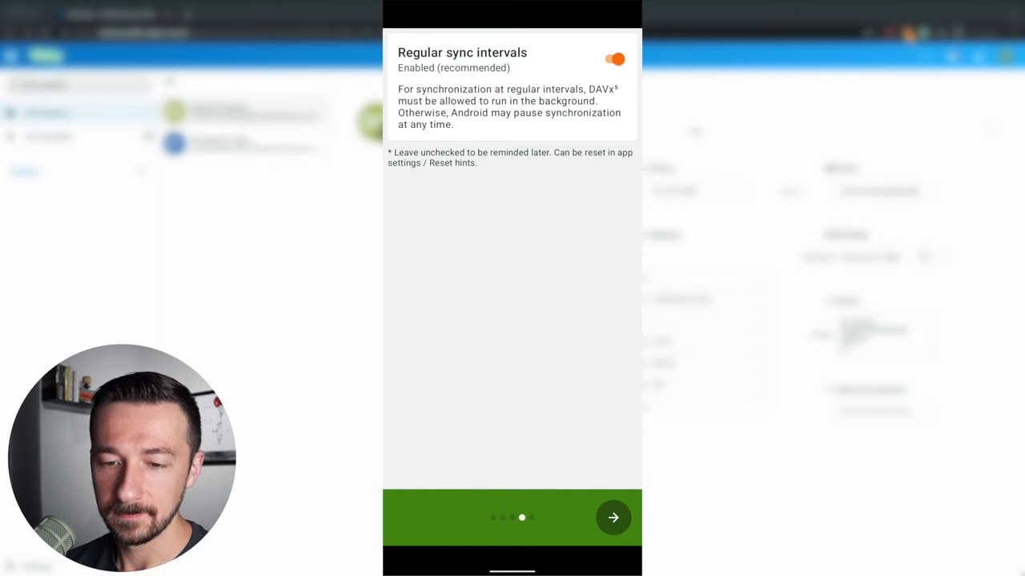
pyautogui.click(613, 517)
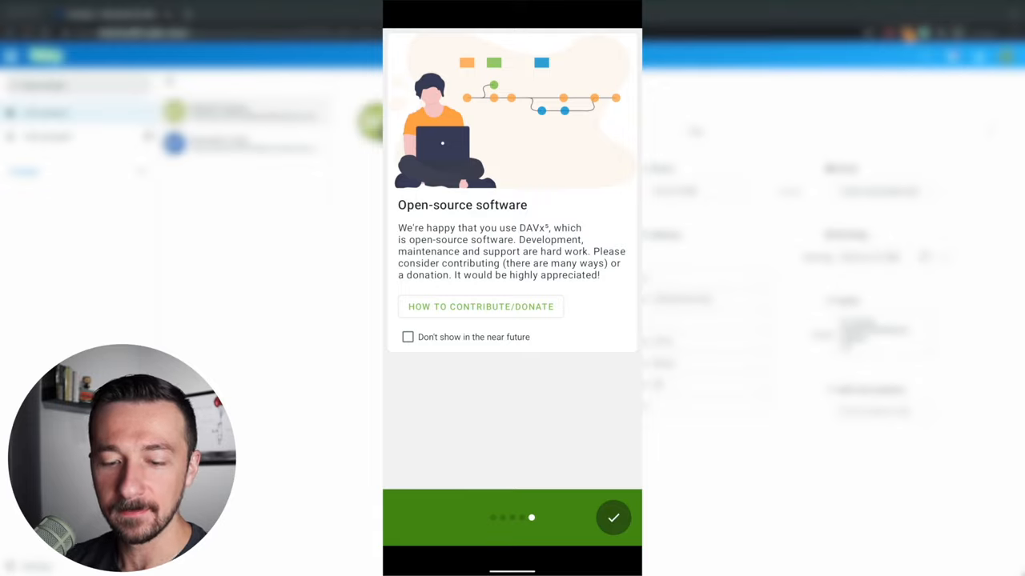
pyautogui.click(613, 517)
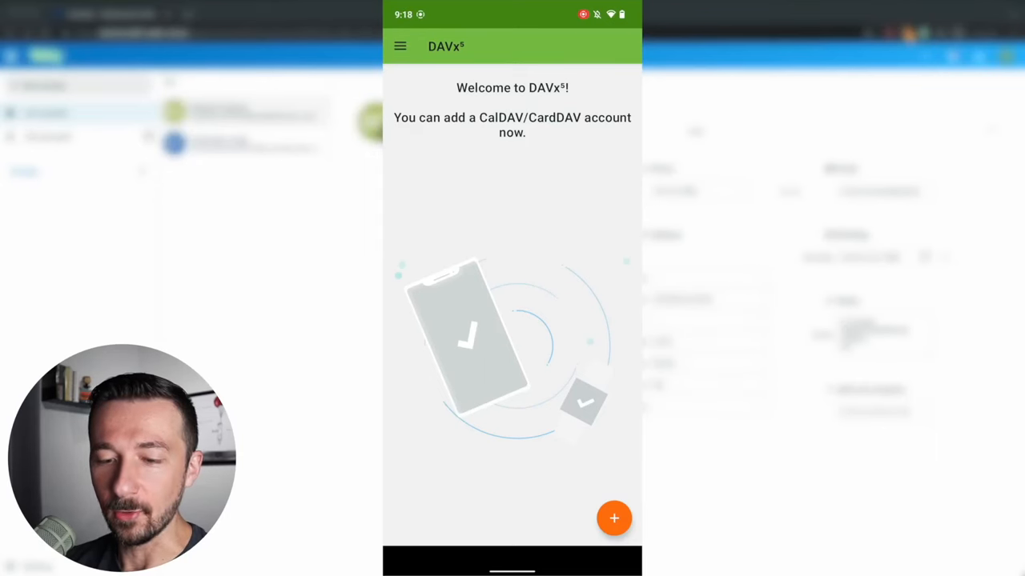
pyautogui.click(615, 519)
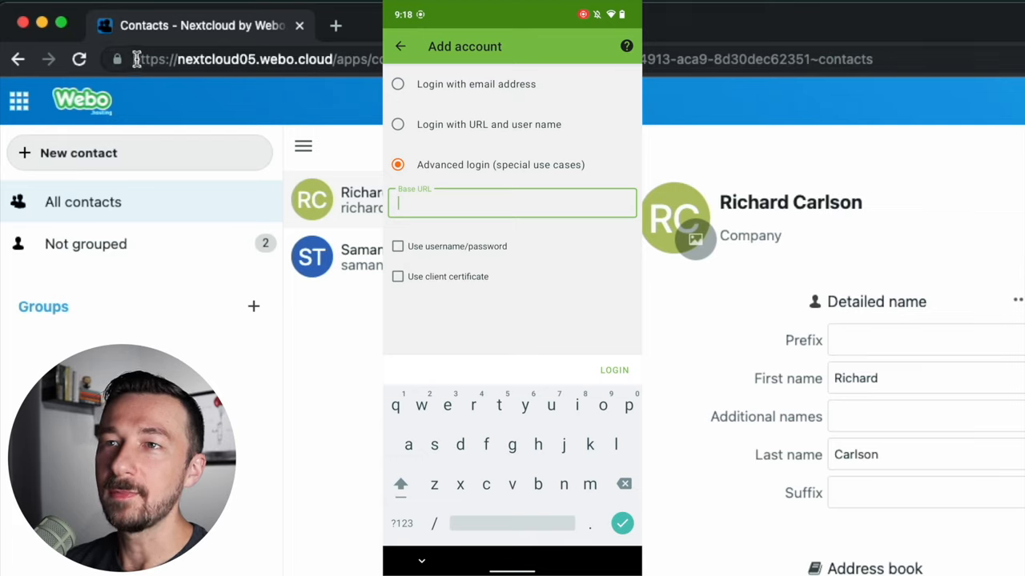
pyautogui.moveTo(254, 58)
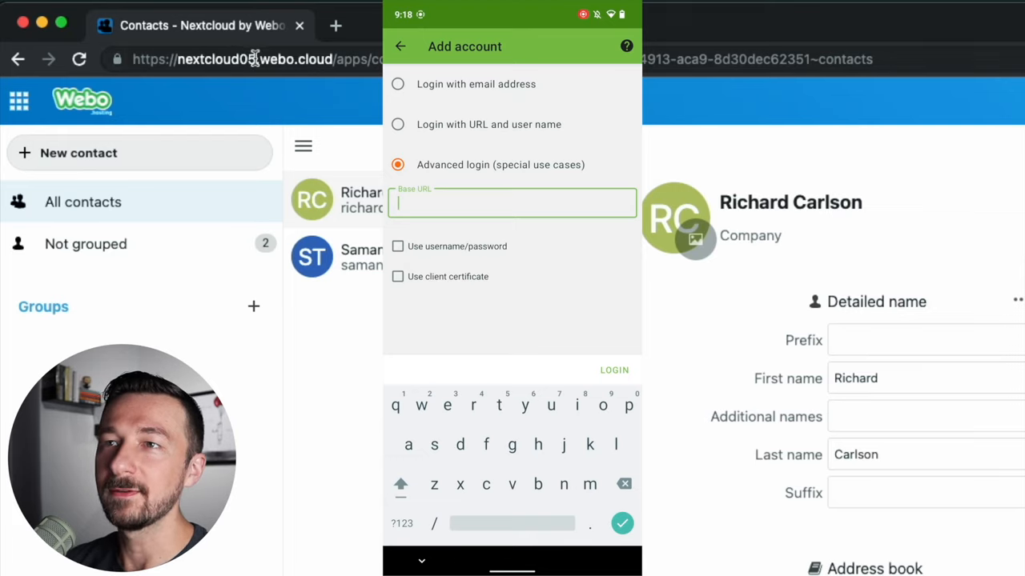
pyautogui.click(232, 58)
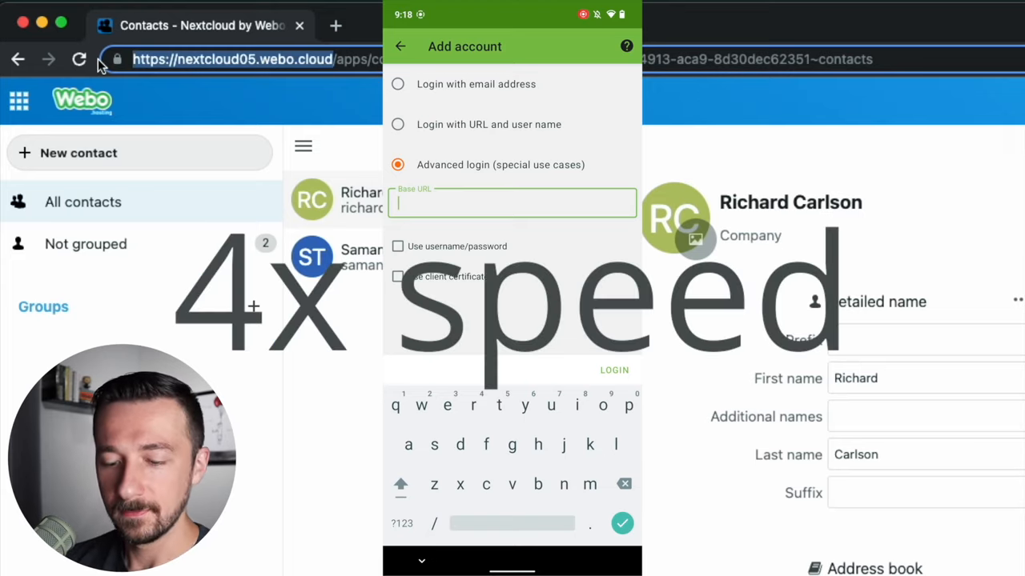
pyautogui.write('https://nextcloud05.webo.cloud')
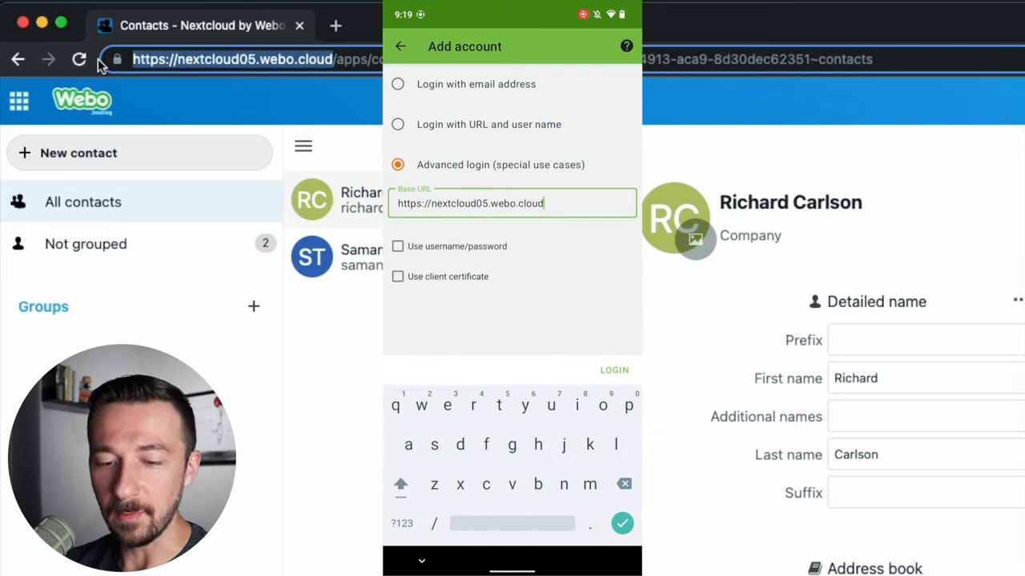
pyautogui.click(397, 247)
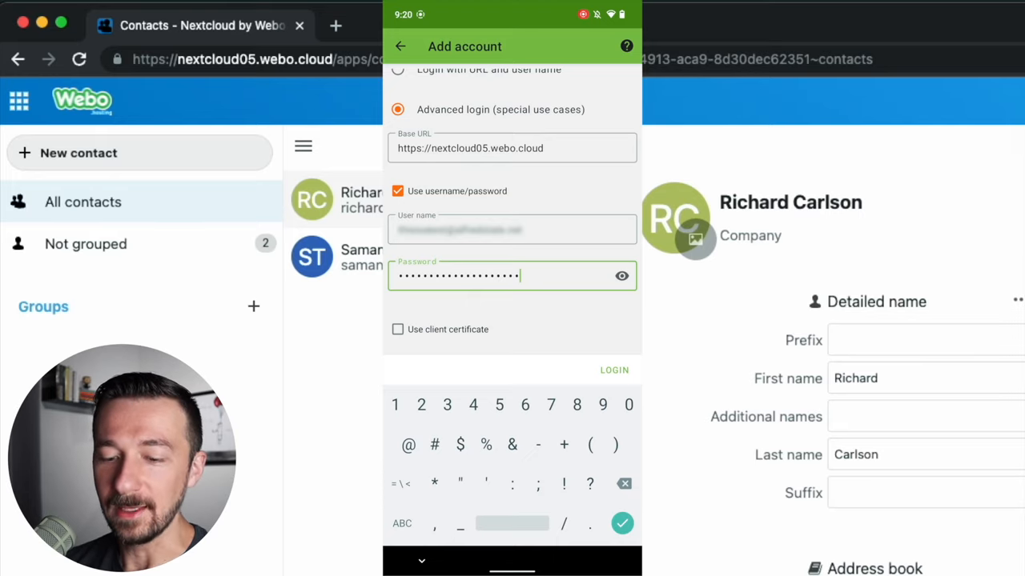
pyautogui.click(615, 370)
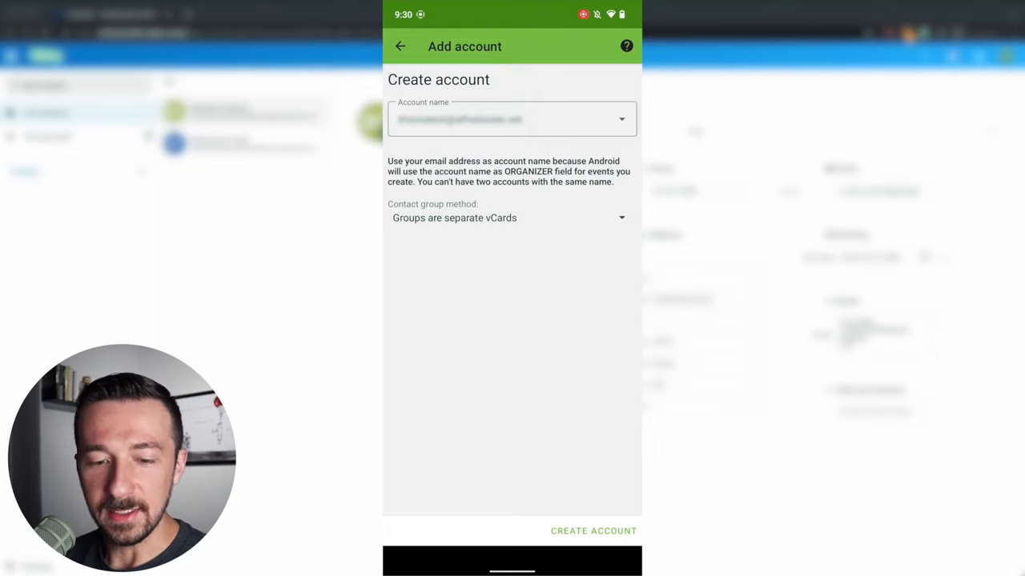
# - Set contact group method to 'Groups are separate vCards' and create the account
pyautogui.click(507, 217)
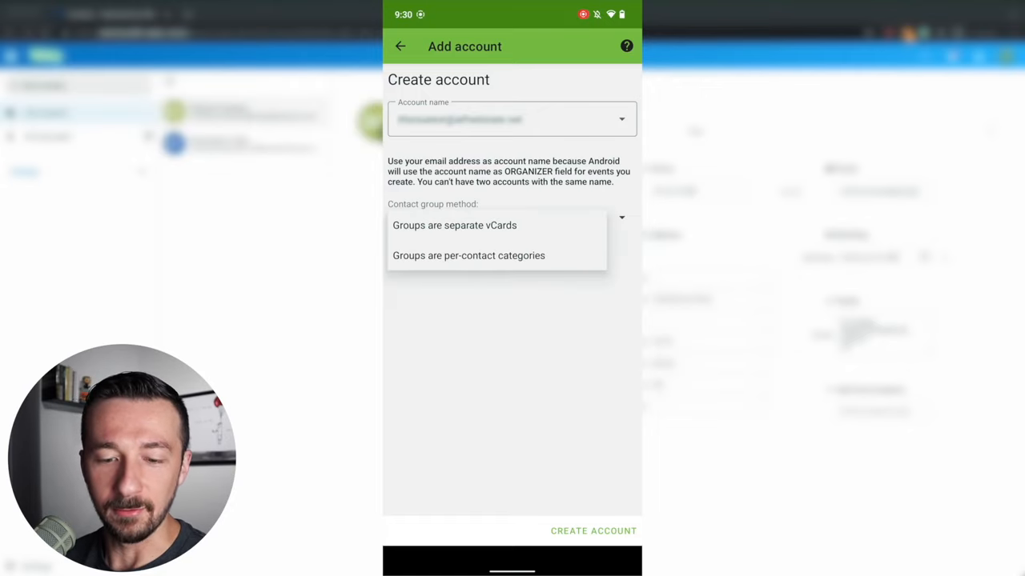
pyautogui.click(454, 224)
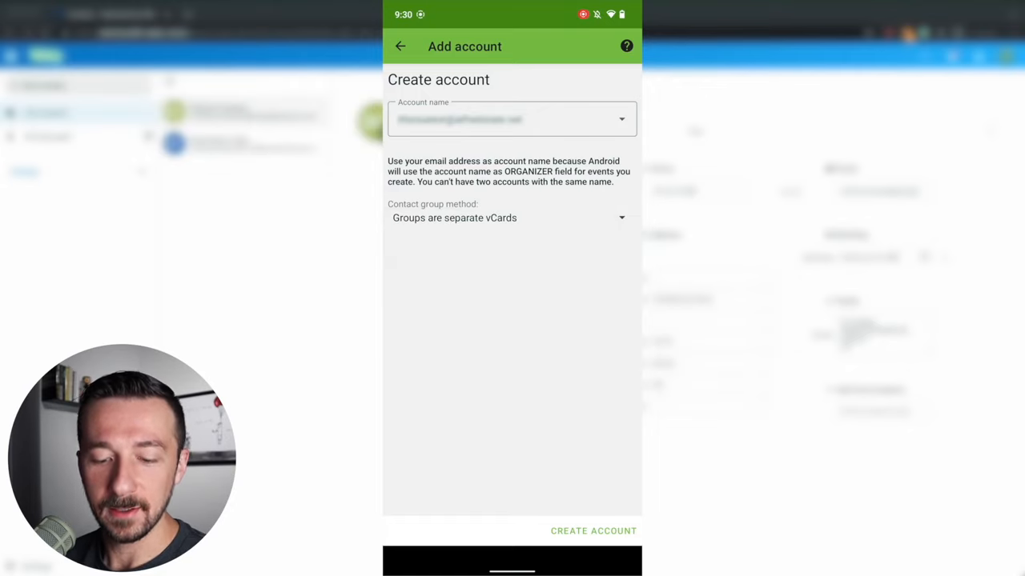
pyautogui.click(593, 532)
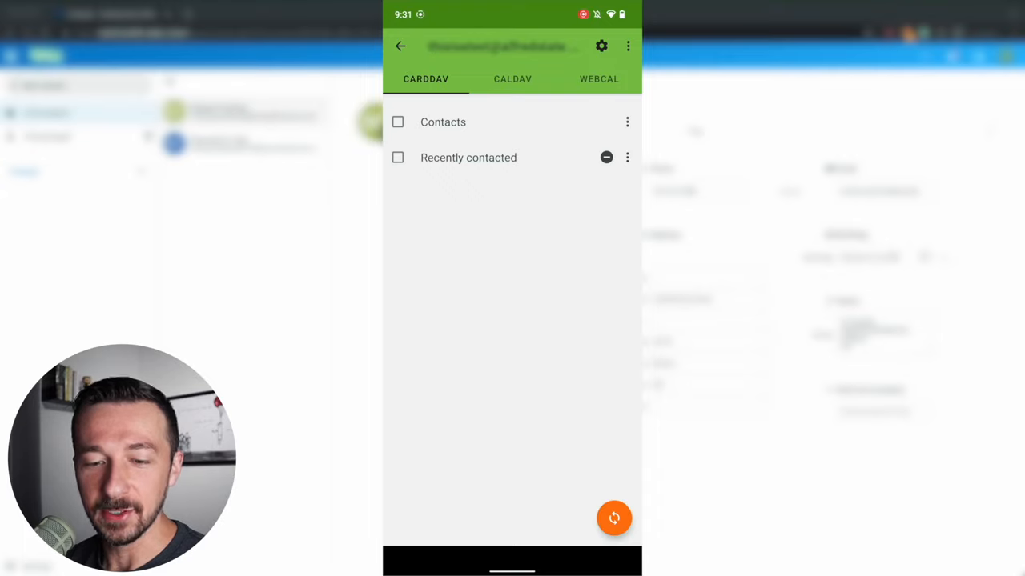
# - Enable sync for the Contacts address book in the DAVx5 CardDAV list
pyautogui.click(599, 78)
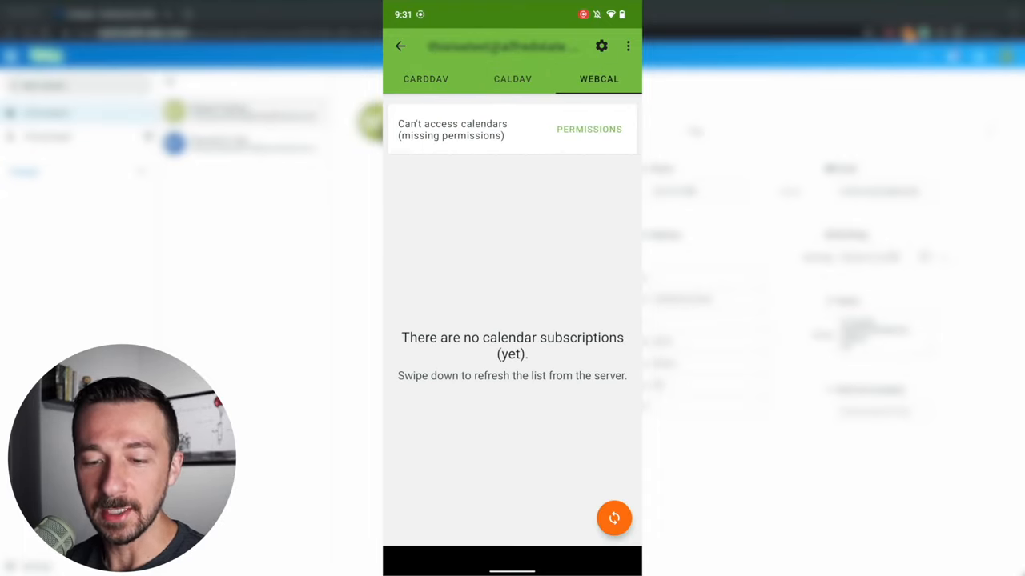
pyautogui.click(426, 79)
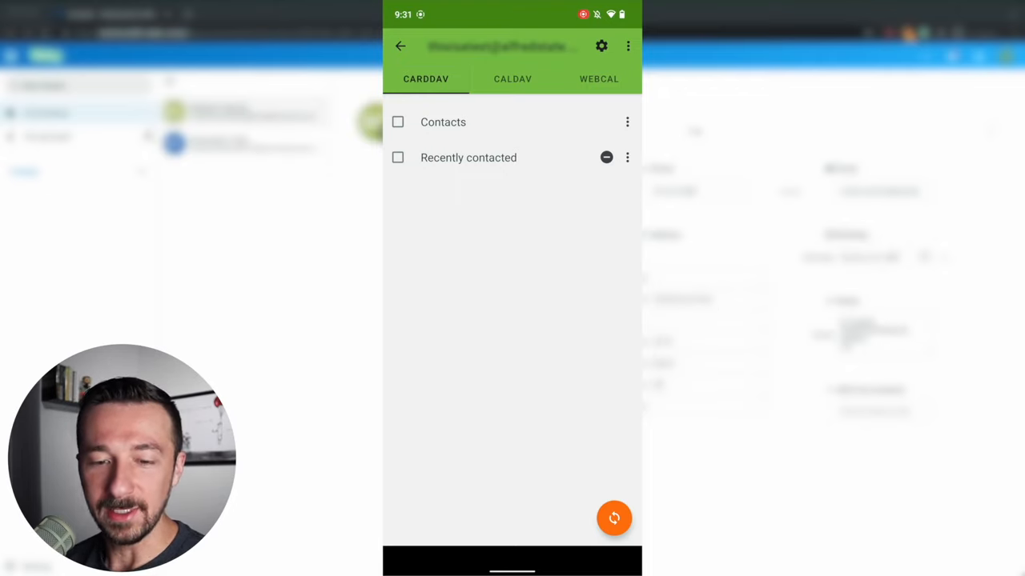
pyautogui.click(397, 121)
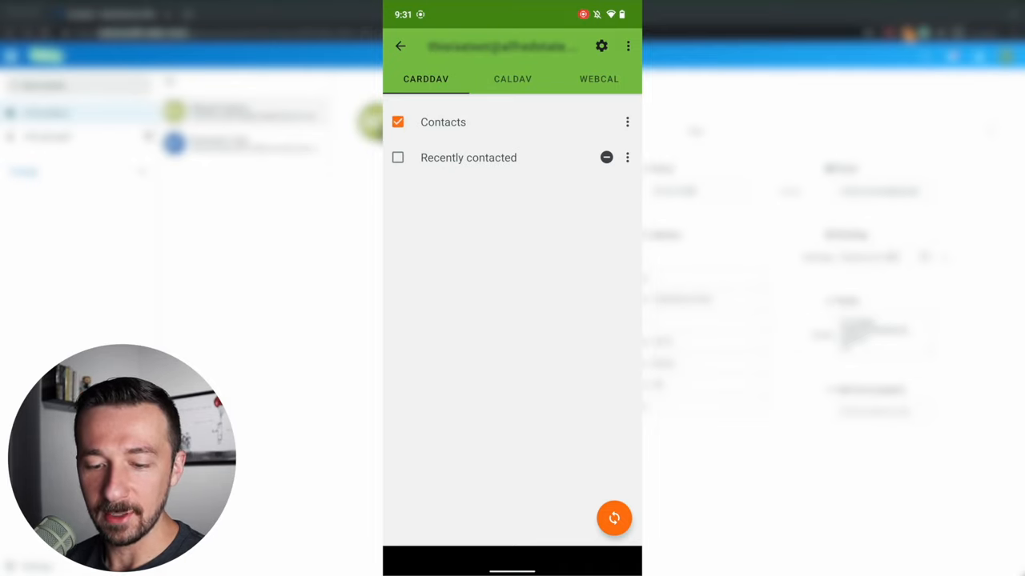
pyautogui.click(615, 518)
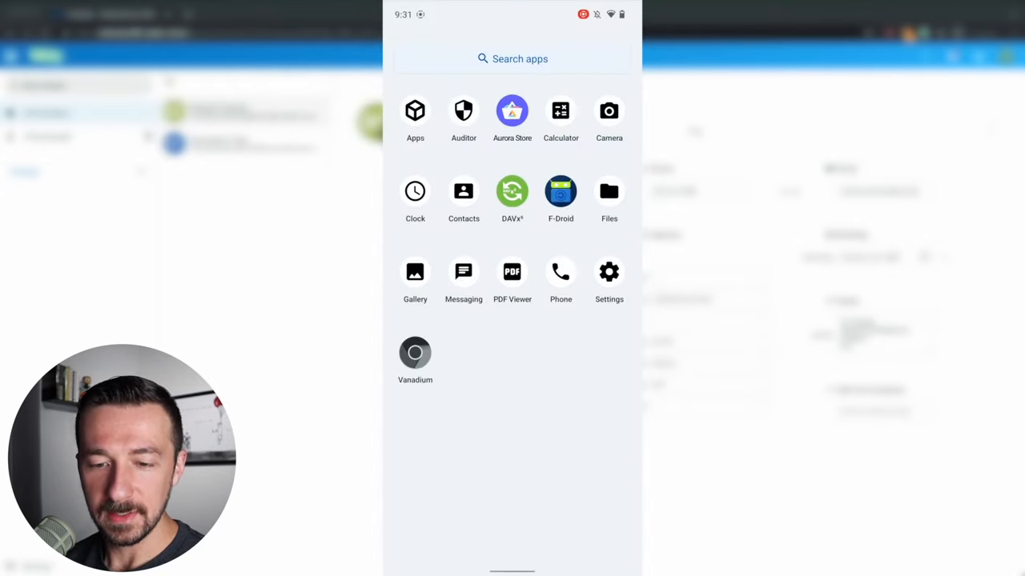
pyautogui.click(465, 191)
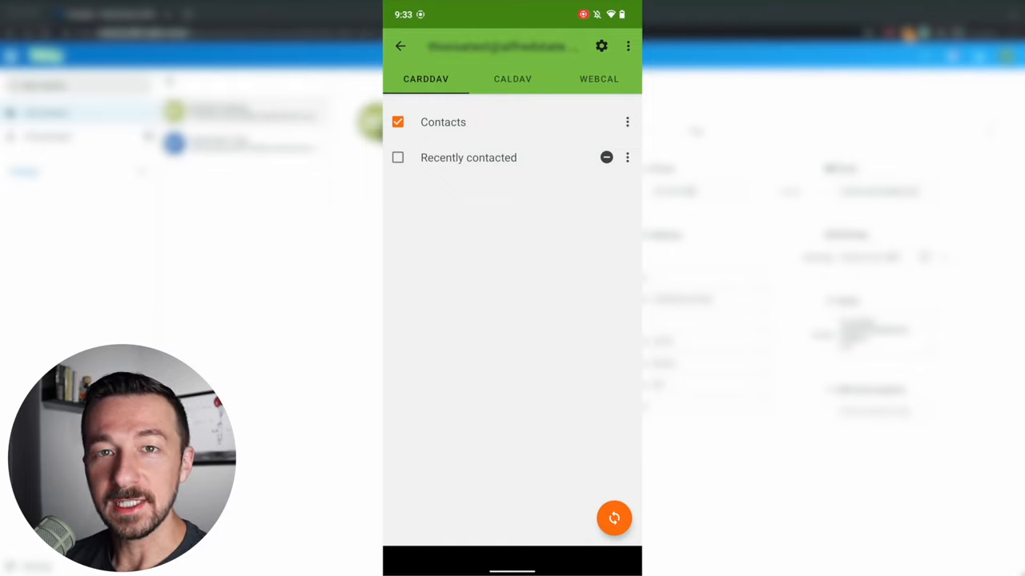
pyautogui.click(615, 519)
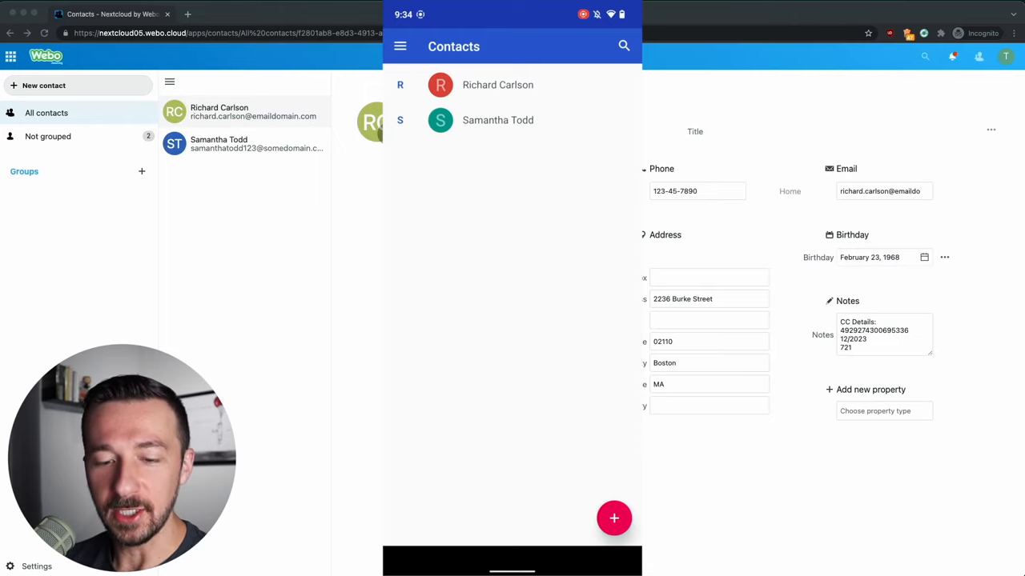
# - In Contacts settings, set DAVx5 Address book as the default account for new contacts
pyautogui.click(401, 45)
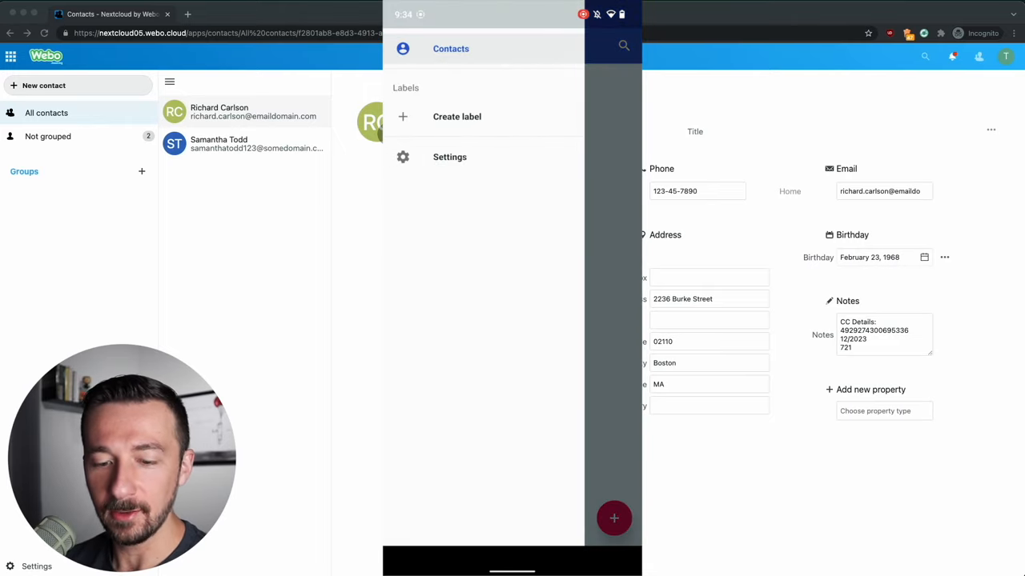
pyautogui.click(448, 157)
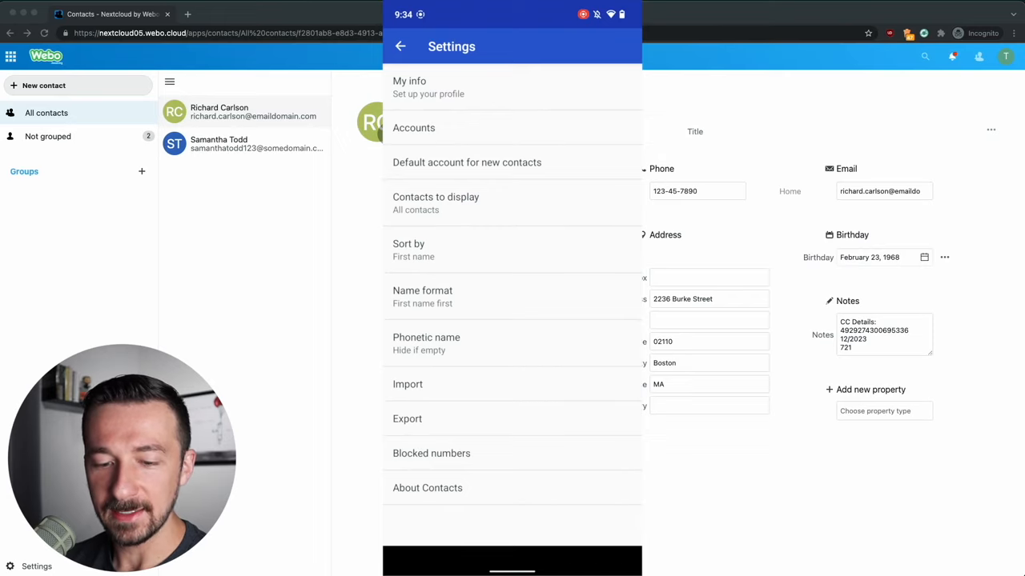
pyautogui.click(468, 162)
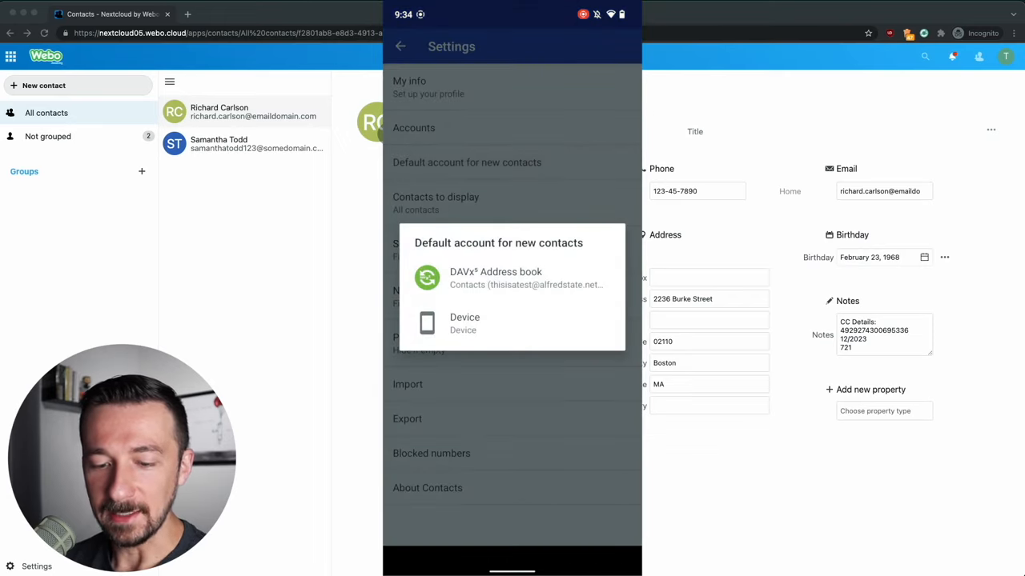
pyautogui.click(497, 278)
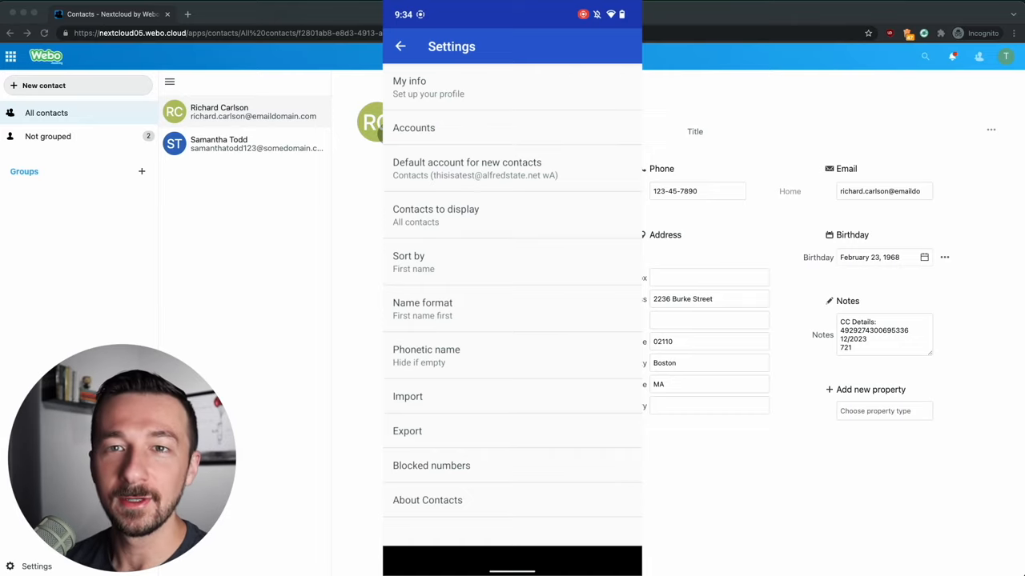
pyautogui.click(400, 45)
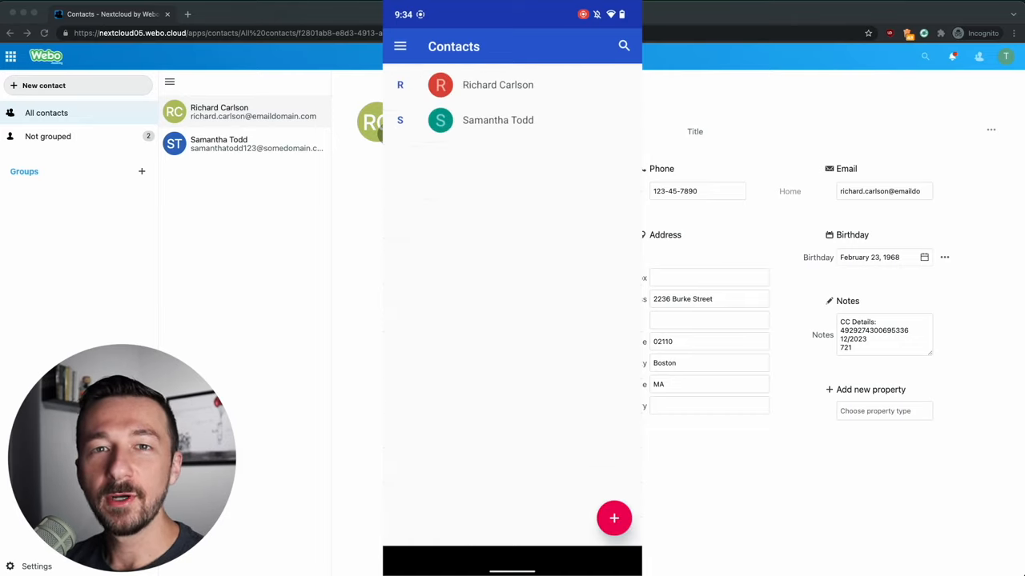